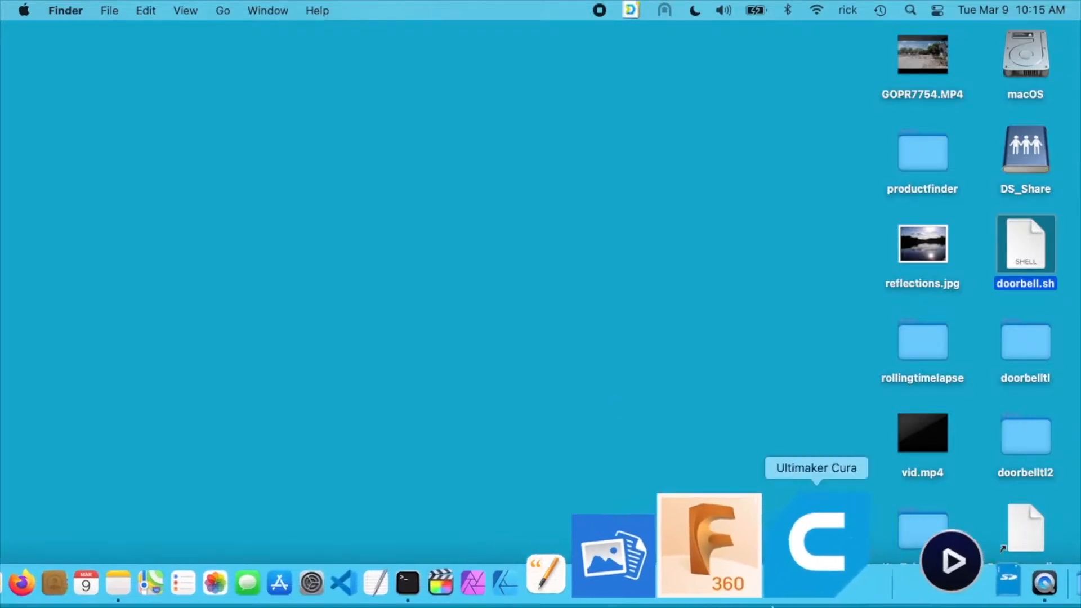
Launch Ultimaker Cura and load the recent domino 48x24x6.stl model onto the build plate.
{"action": "left_click", "coordinate": [816, 544]}
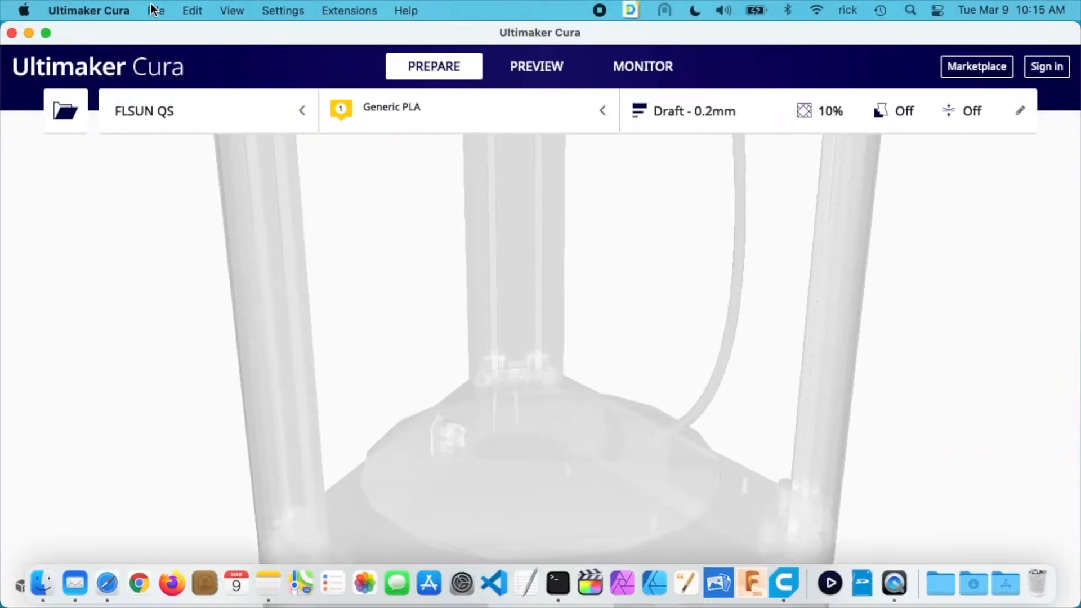
{"action": "left_click", "coordinate": [156, 10]}
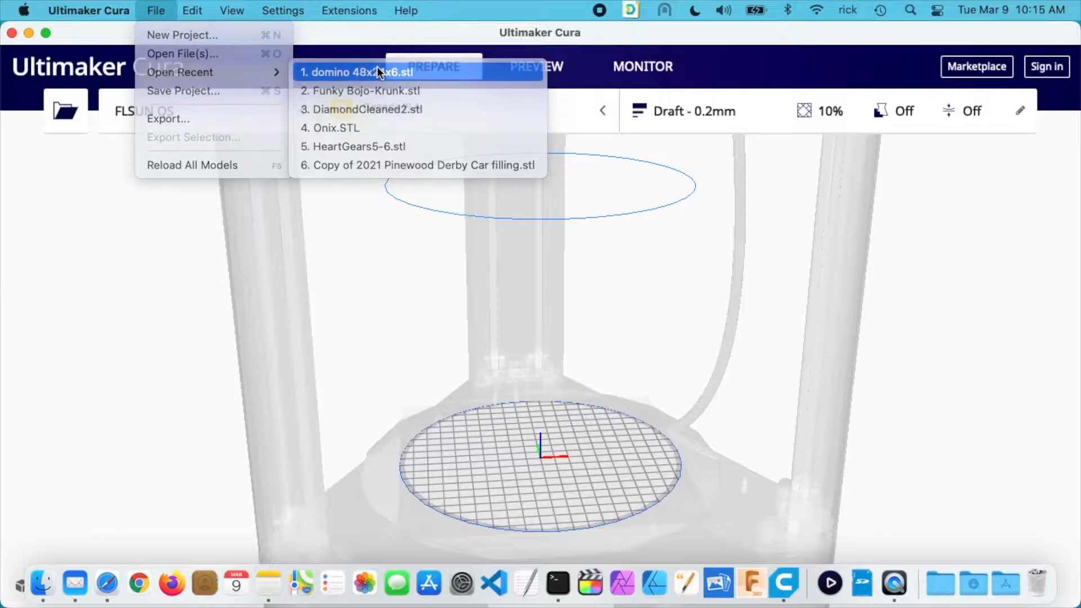
{"action": "left_click", "coordinate": [356, 71]}
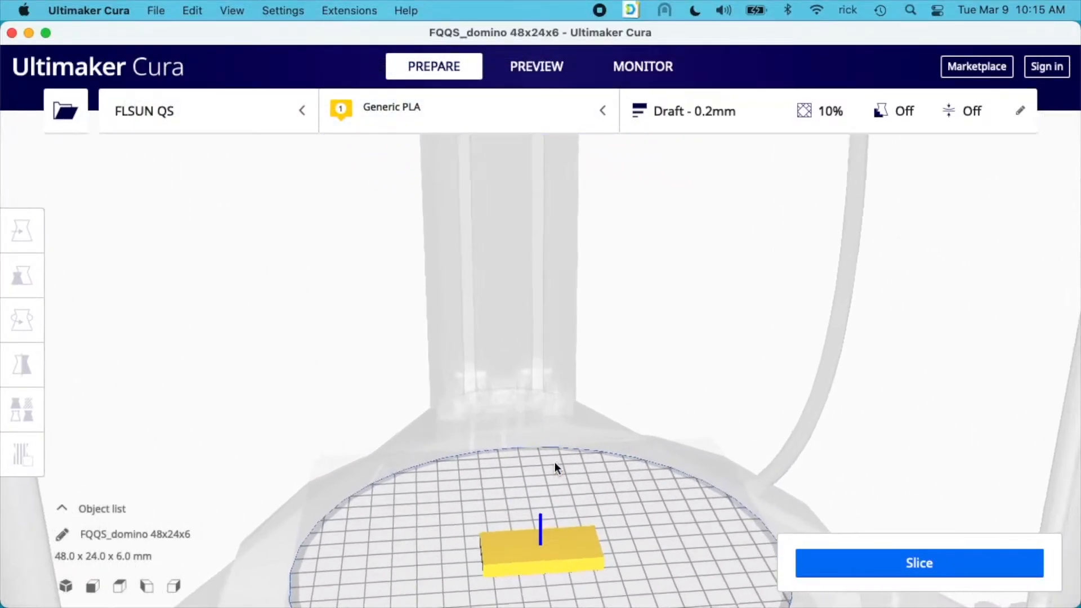
{"action": "left_click", "coordinate": [537, 66]}
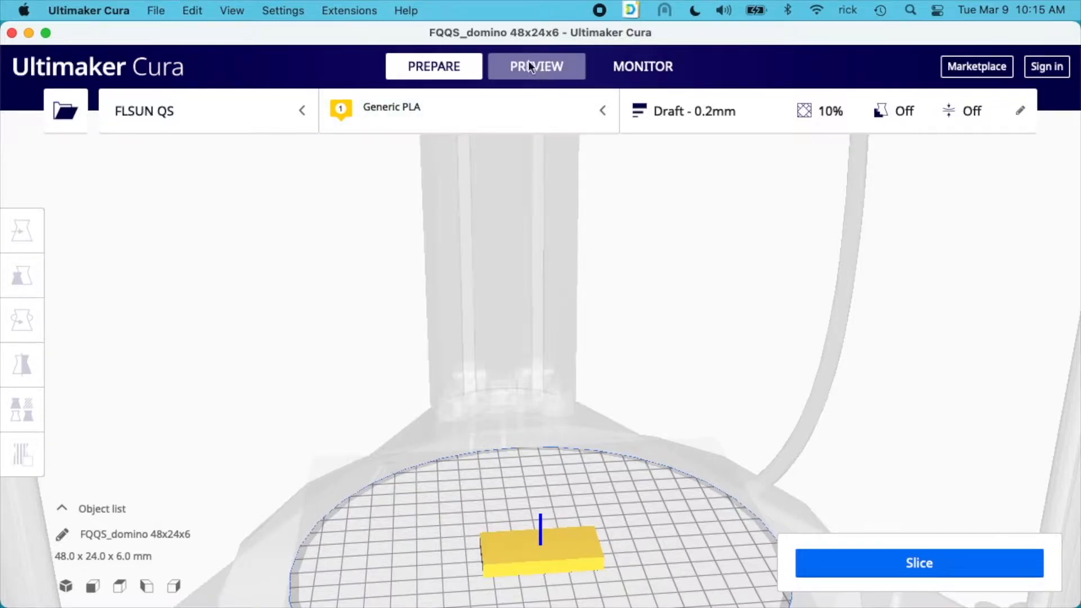
{"action": "left_click", "coordinate": [434, 66]}
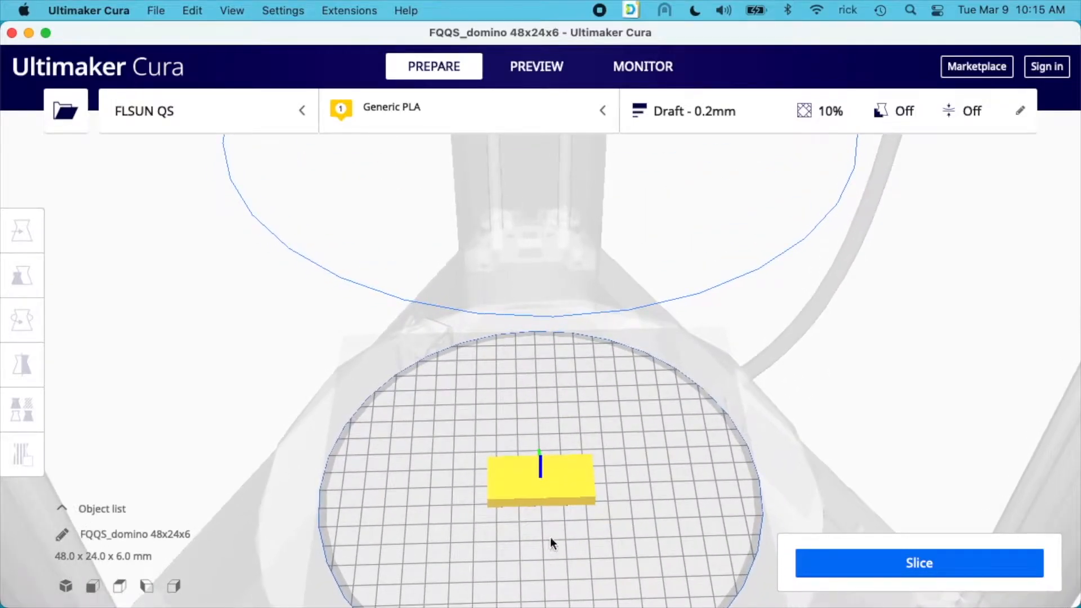
{"action": "left_click_drag", "start_coordinate": [552, 541], "coordinate": [568, 406]}
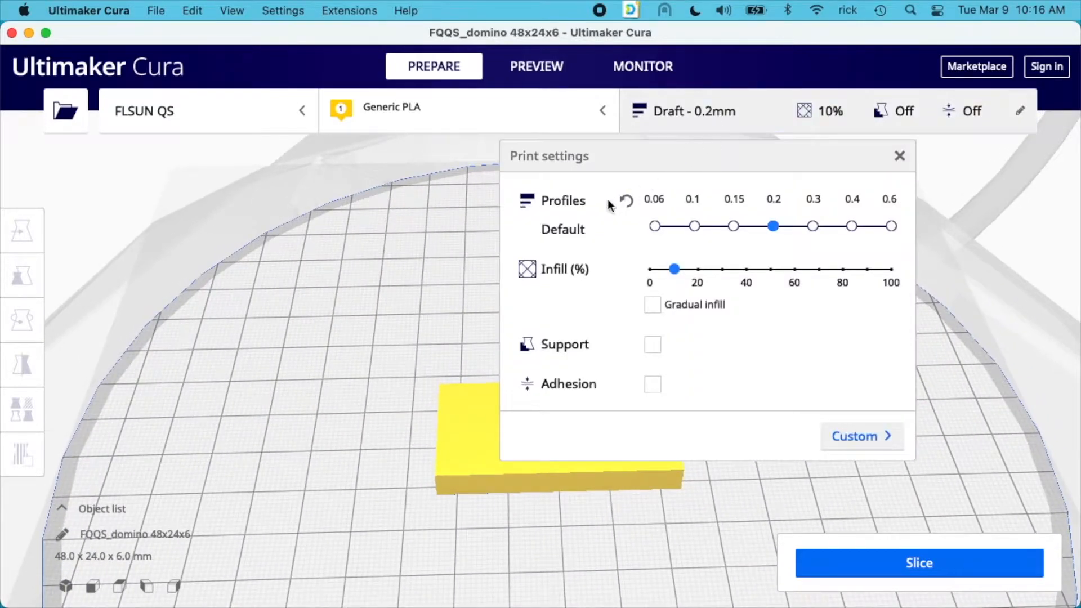
{"action": "mouse_move", "coordinate": [773, 213]}
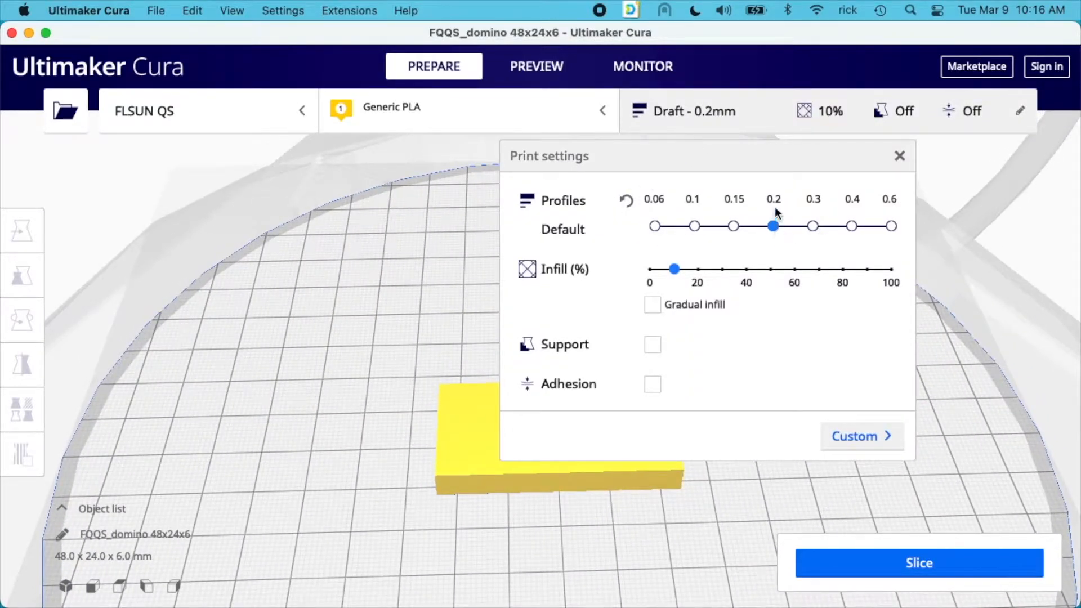
{"action": "mouse_move", "coordinate": [674, 276]}
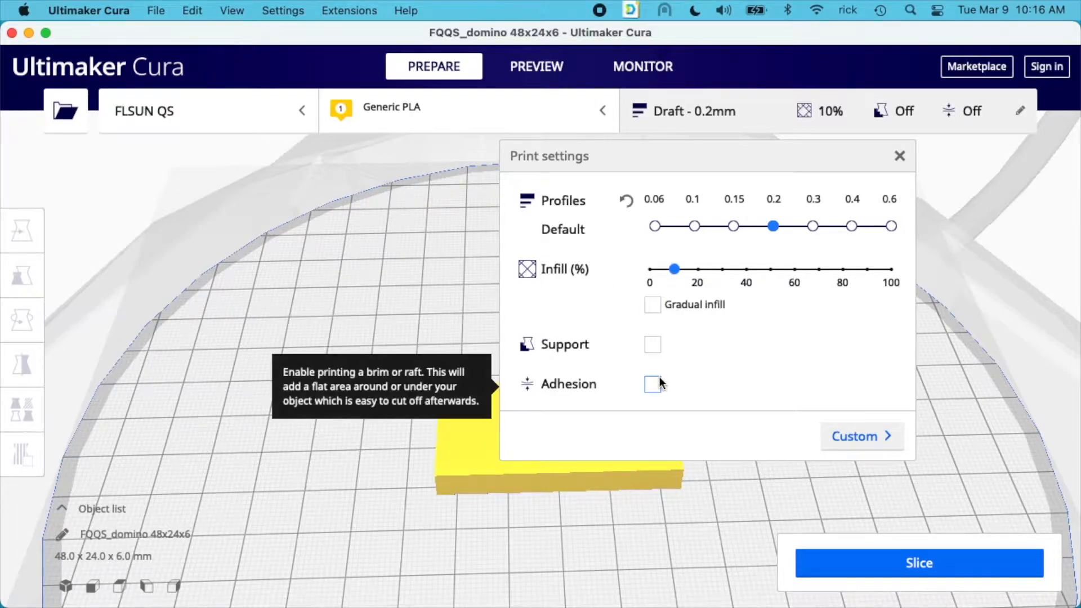
{"action": "left_click", "coordinate": [854, 436]}
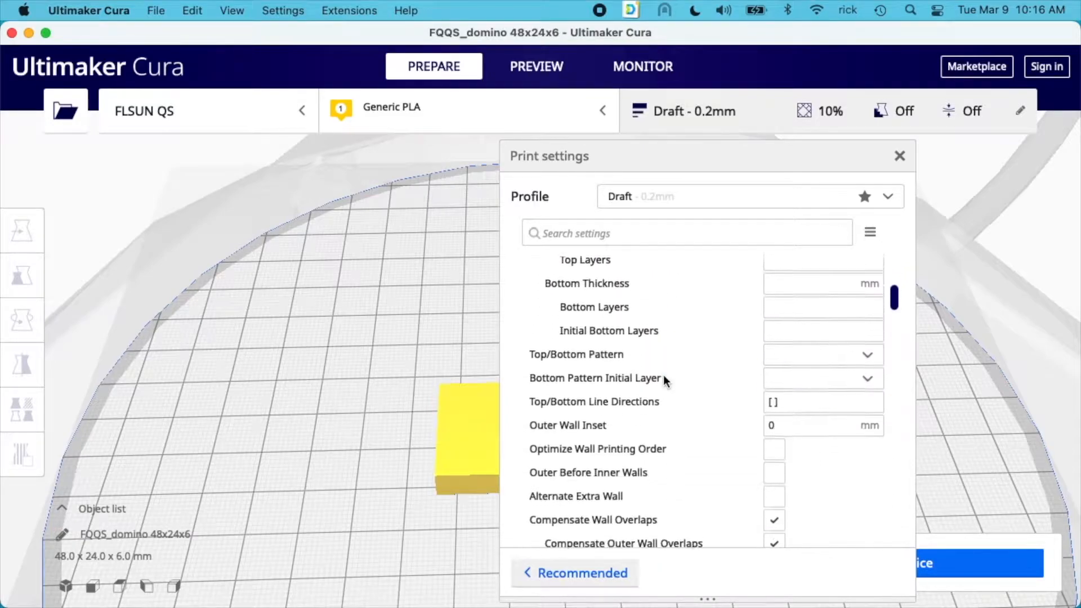
{"action": "scroll", "scroll_direction": "down", "scroll_amount": 3}
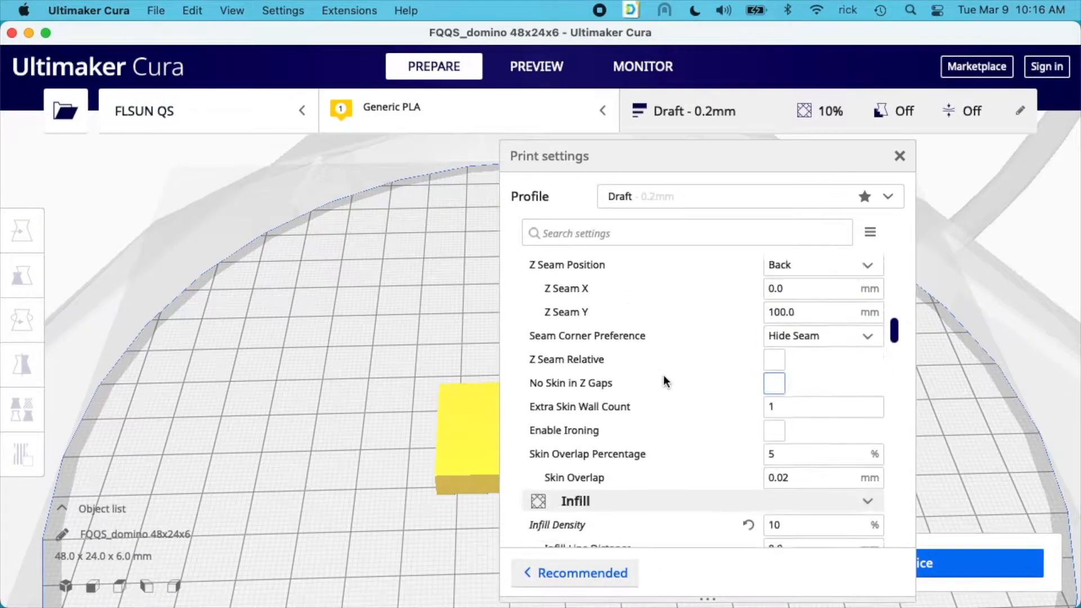
{"action": "scroll", "scroll_direction": "down", "scroll_amount": 3}
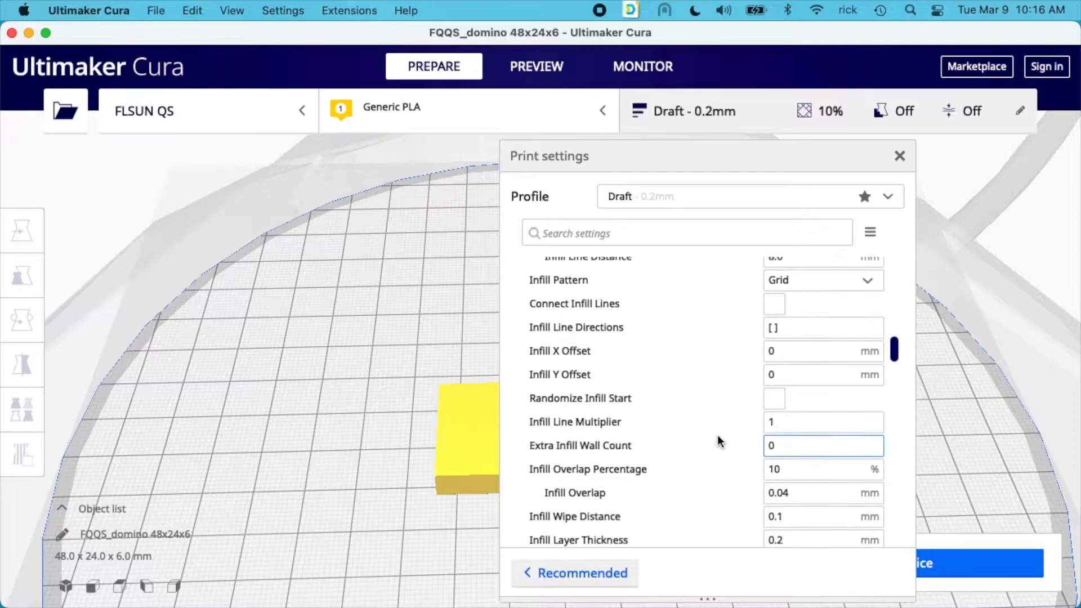
{"action": "scroll", "scroll_direction": "down", "scroll_amount": 3}
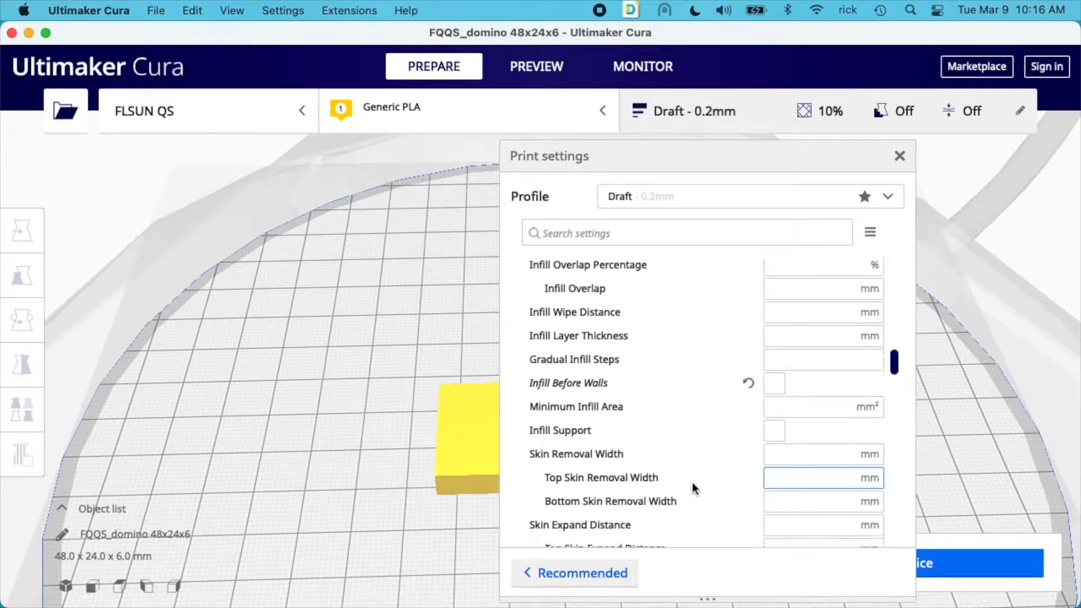
{"action": "scroll", "scroll_direction": "down", "scroll_amount": 3}
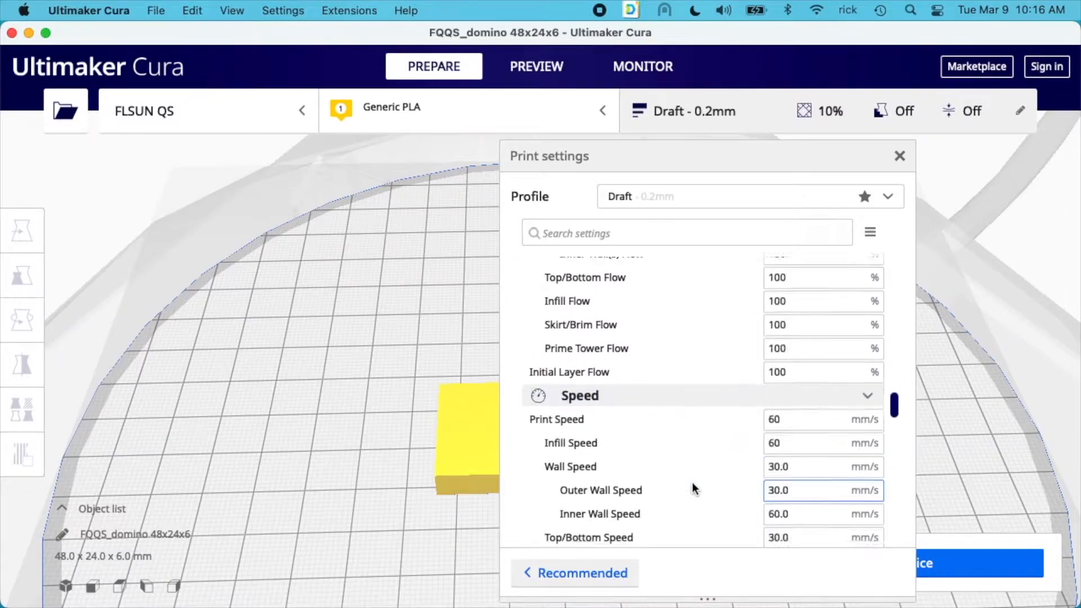
{"action": "scroll", "scroll_direction": "down", "scroll_amount": 3}
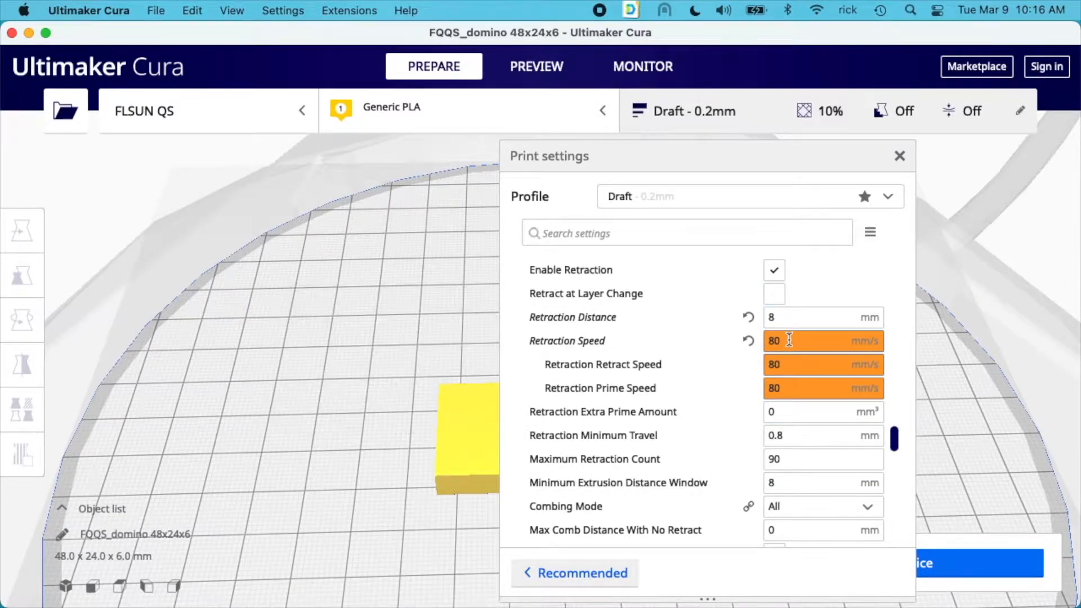
{"action": "scroll", "scroll_direction": "down", "scroll_amount": 3}
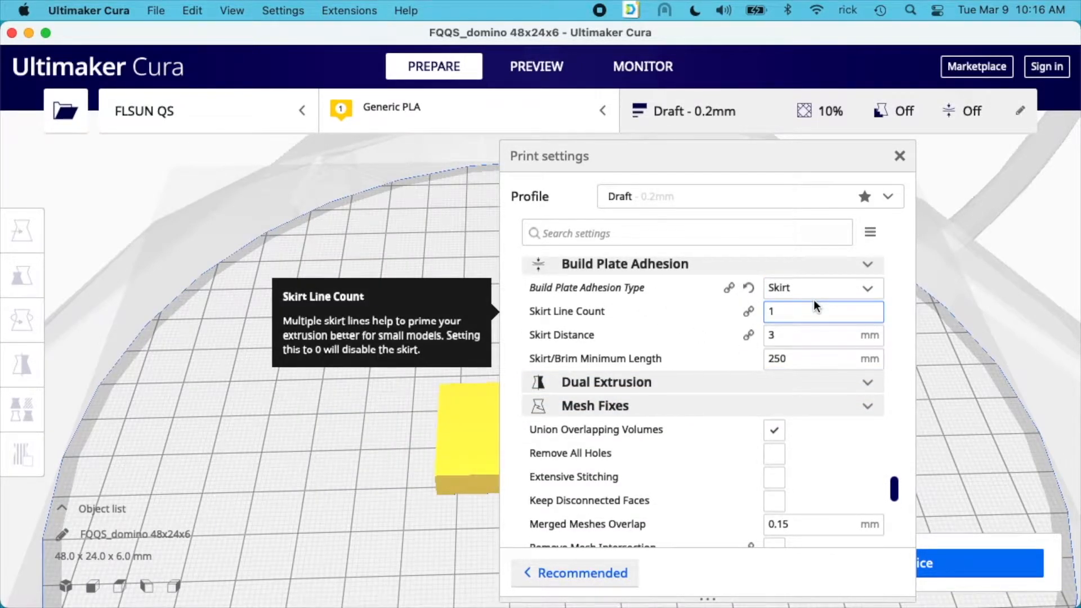
{"action": "left_click", "coordinate": [900, 156]}
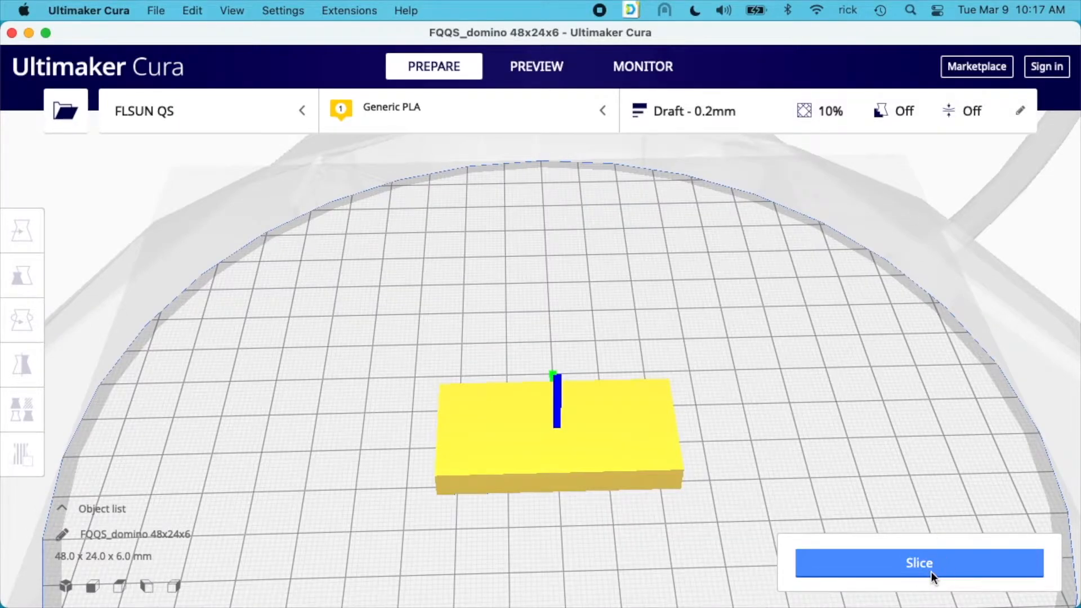
{"action": "left_click", "coordinate": [919, 562]}
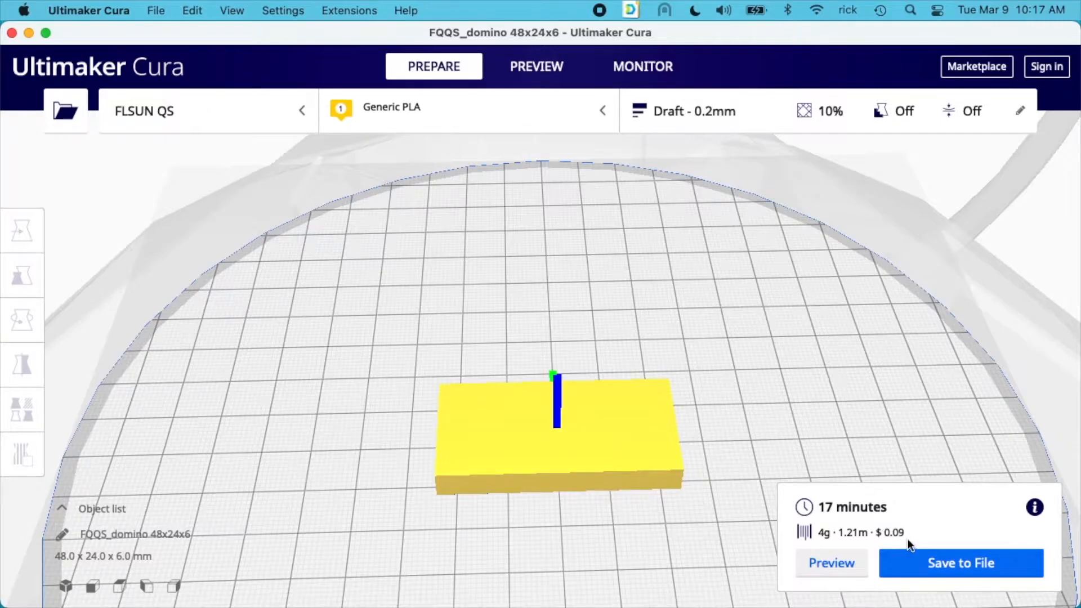
{"action": "left_click", "coordinate": [535, 67]}
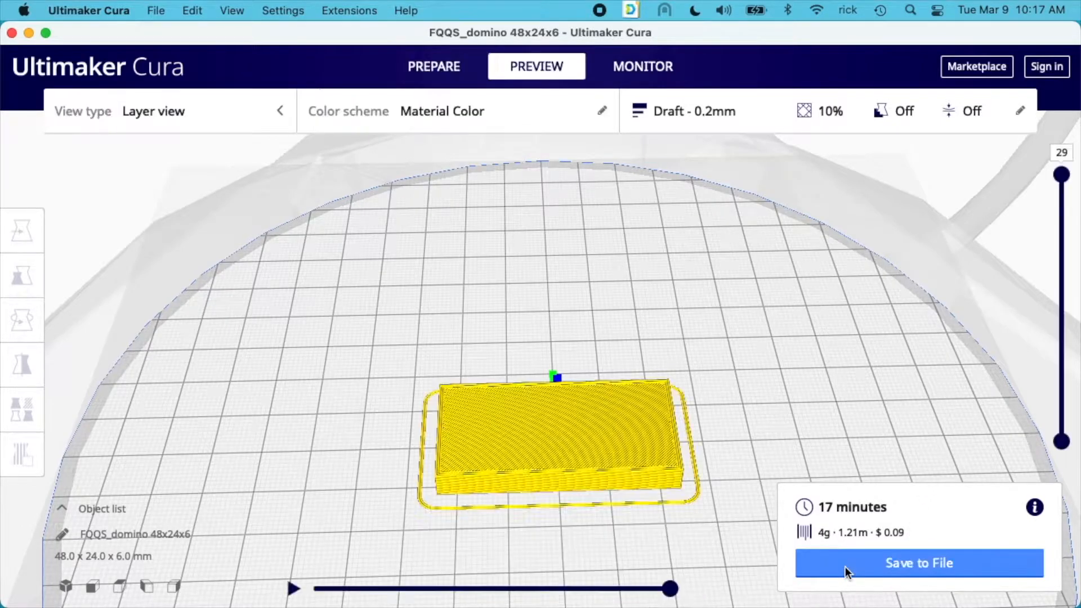
{"action": "left_click_drag", "start_coordinate": [1062, 175], "coordinate": [1061, 230]}
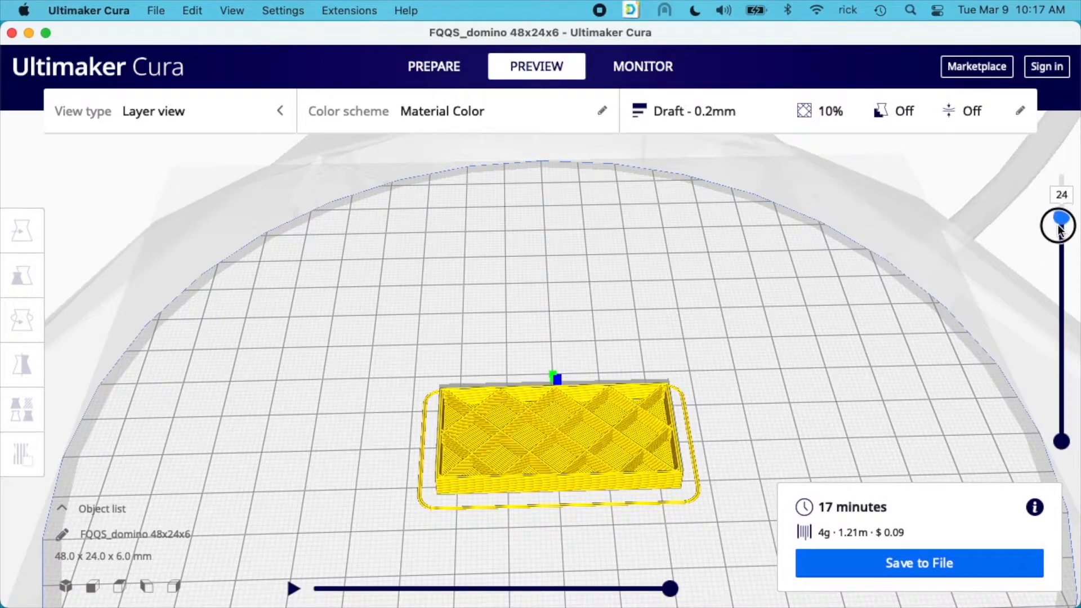
{"action": "left_click_drag", "start_coordinate": [1059, 223], "coordinate": [1059, 174]}
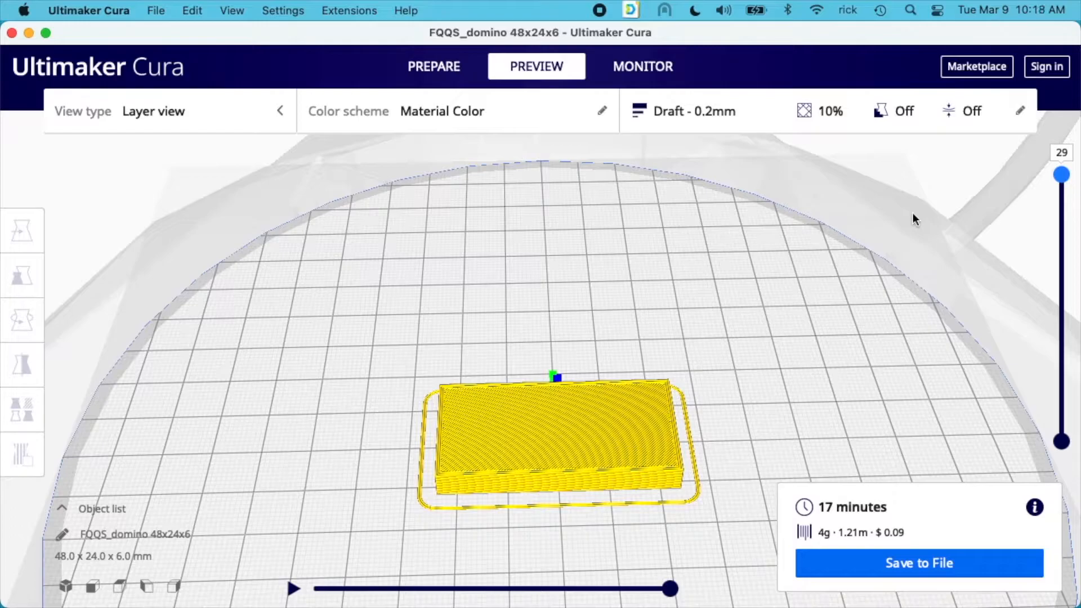
{"action": "mouse_move", "coordinate": [593, 506]}
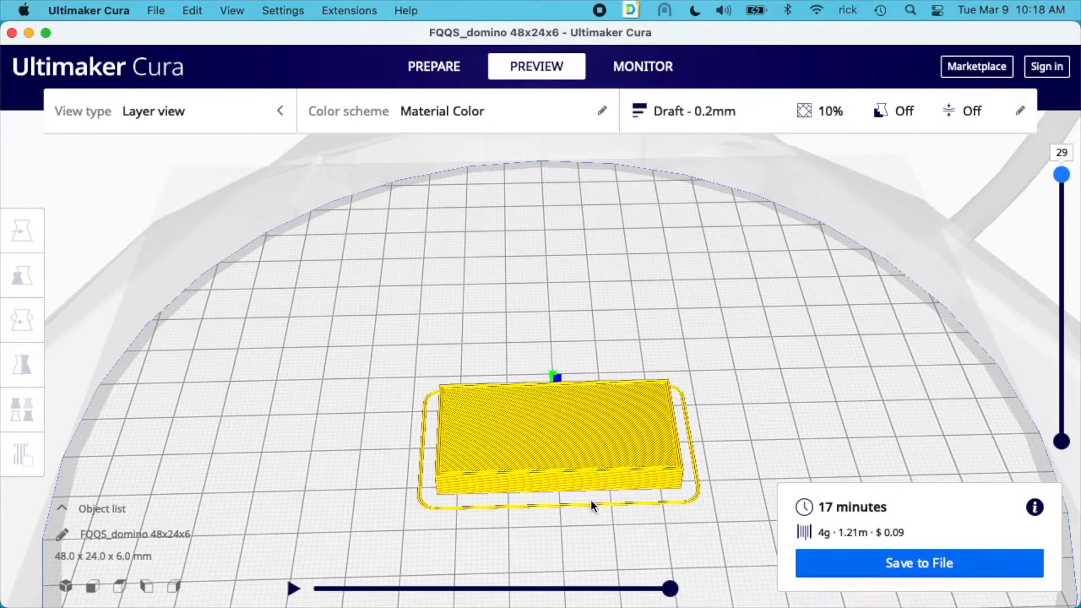
{"action": "mouse_move", "coordinate": [615, 288]}
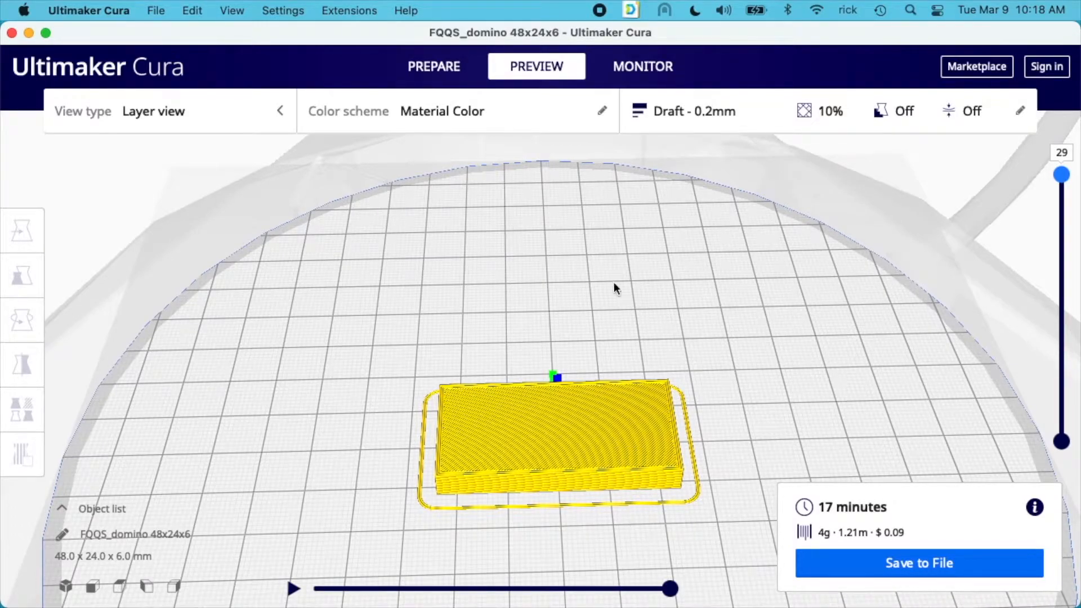
{"action": "mouse_move", "coordinate": [825, 345]}
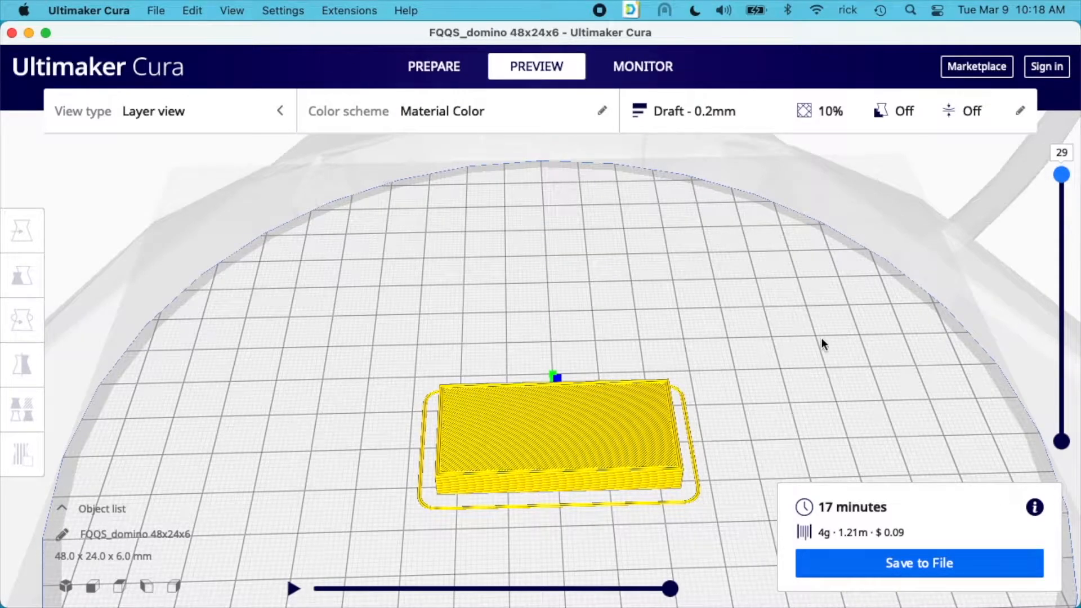
{"action": "mouse_move", "coordinate": [319, 102]}
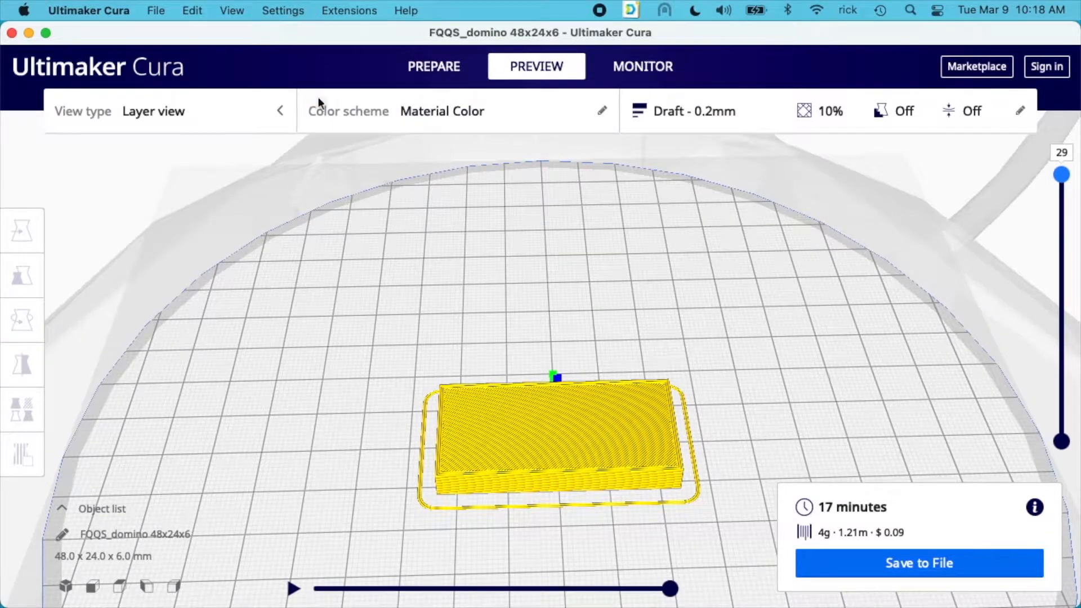
{"action": "mouse_move", "coordinate": [283, 10]}
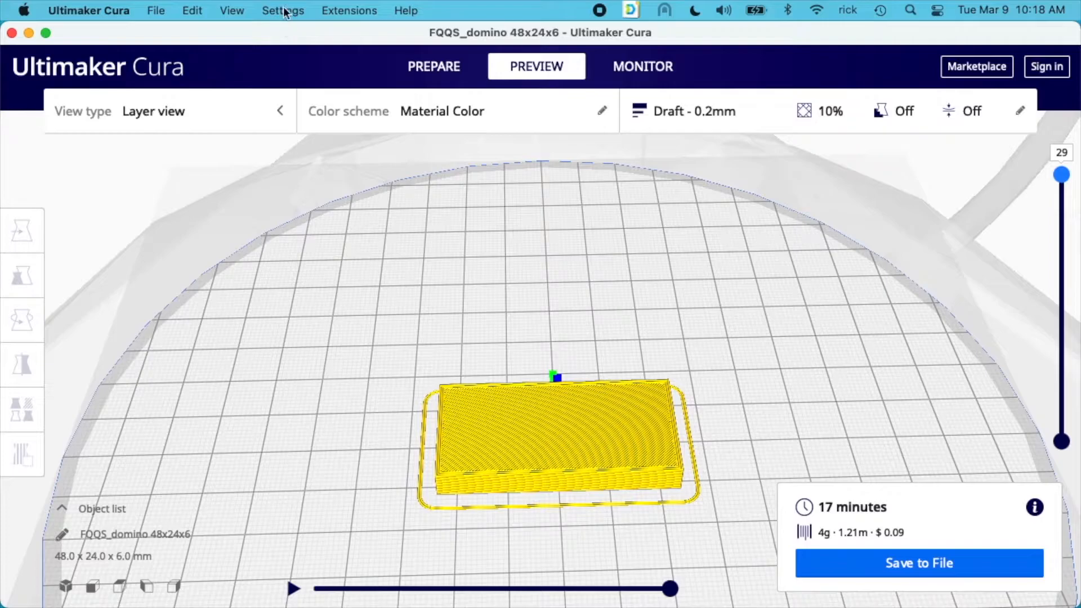
{"action": "mouse_move", "coordinate": [349, 10]}
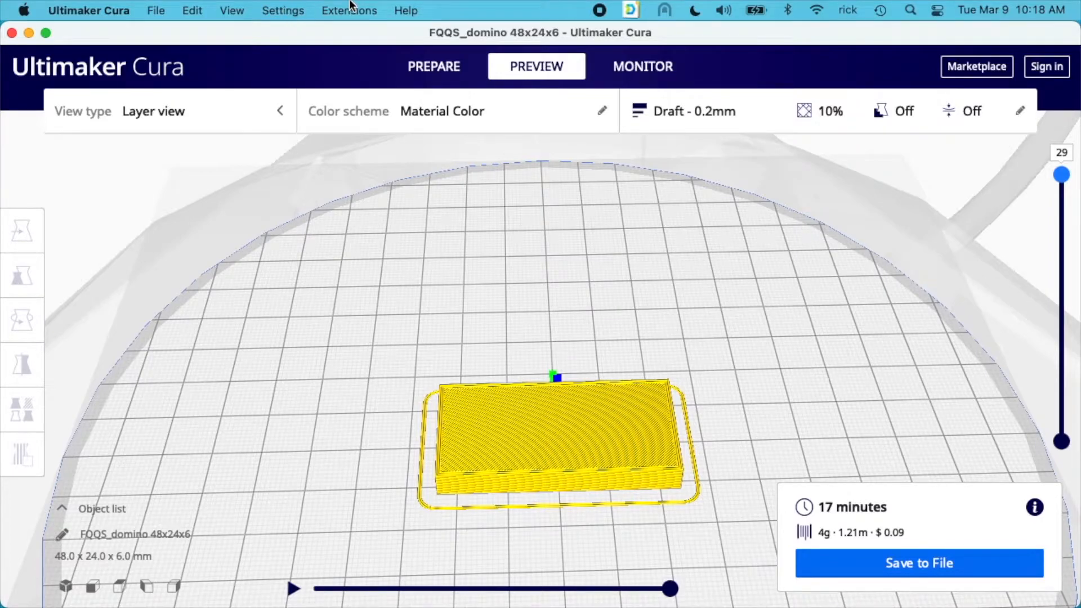
Add a Pause at height post-processing script set to trigger at 4 mm.
{"action": "left_click", "coordinate": [349, 10]}
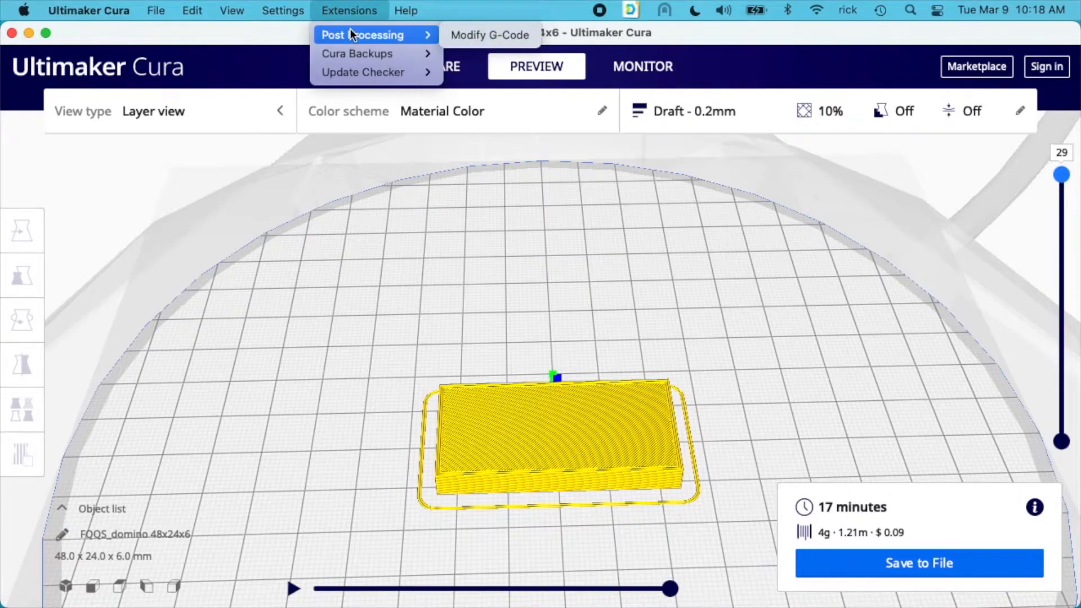
{"action": "mouse_move", "coordinate": [489, 35]}
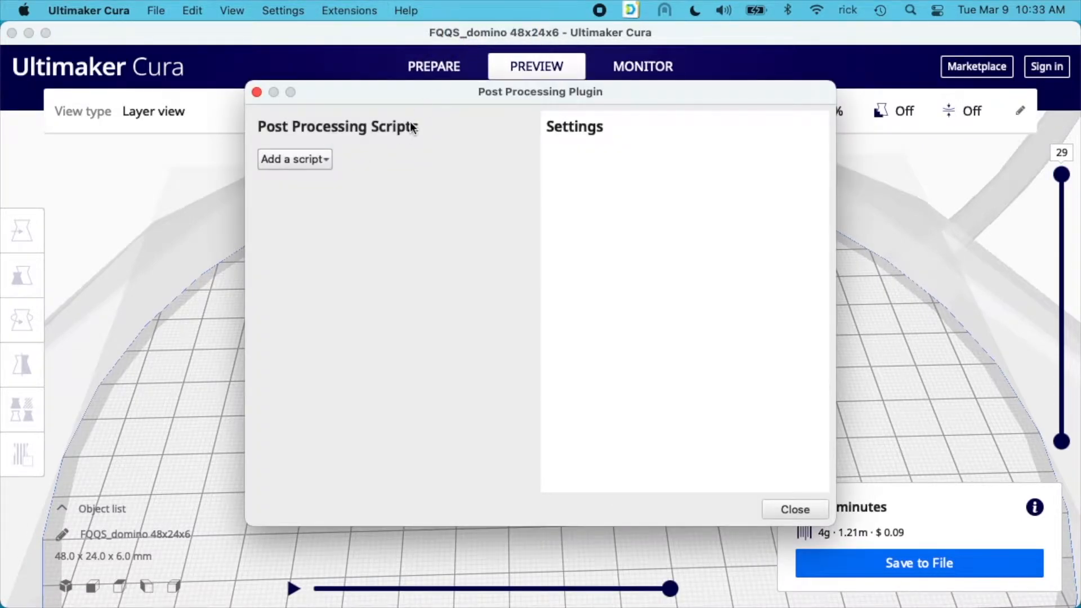
{"action": "left_click", "coordinate": [295, 159]}
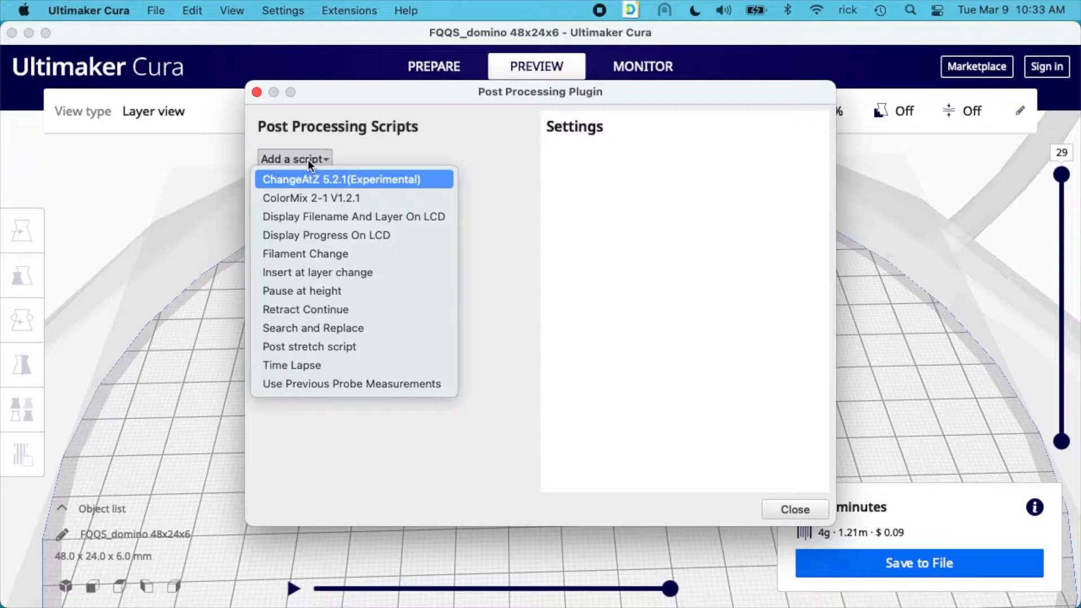
{"action": "mouse_move", "coordinate": [328, 290]}
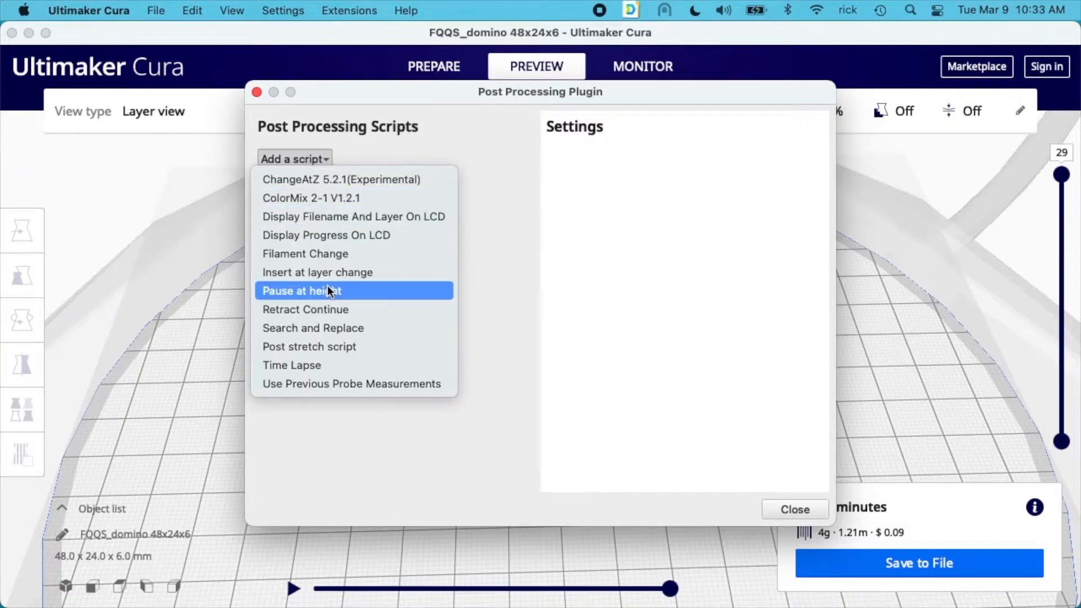
{"action": "left_click", "coordinate": [300, 291]}
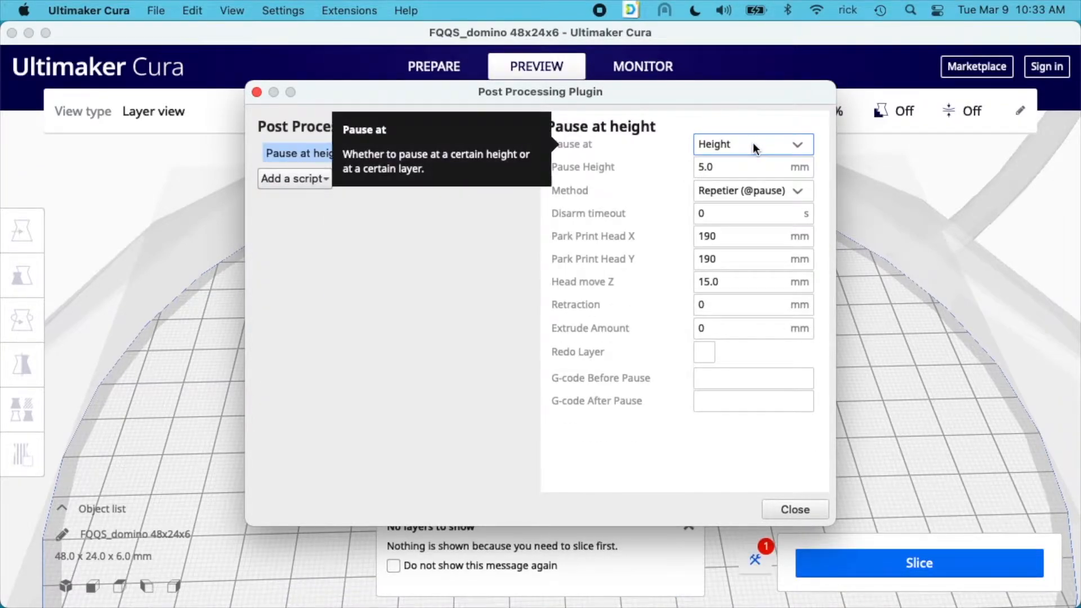
{"action": "left_click", "coordinate": [751, 144]}
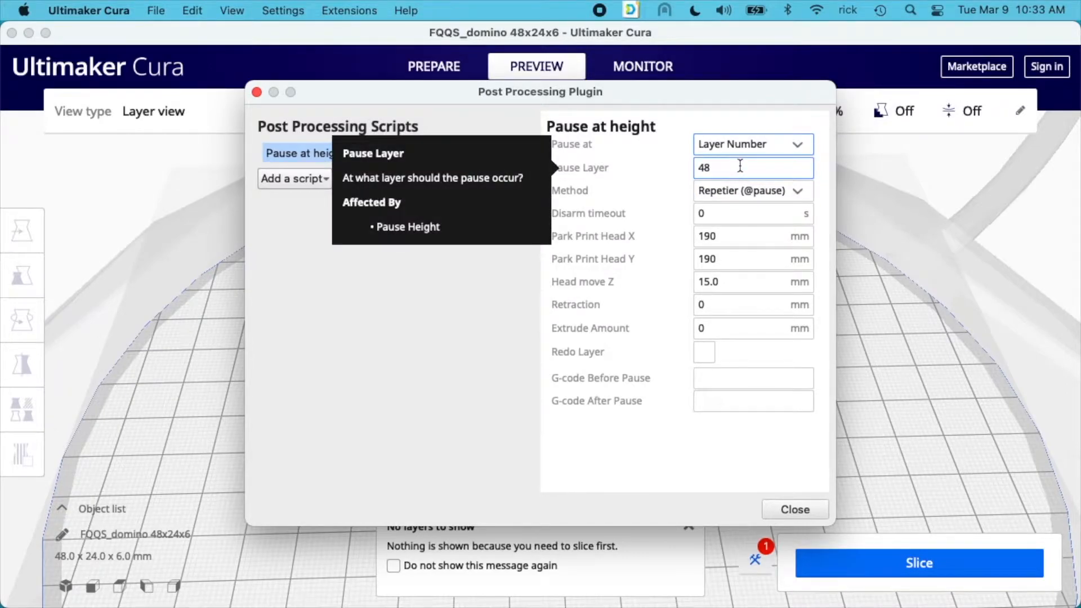
{"action": "left_click", "coordinate": [752, 144]}
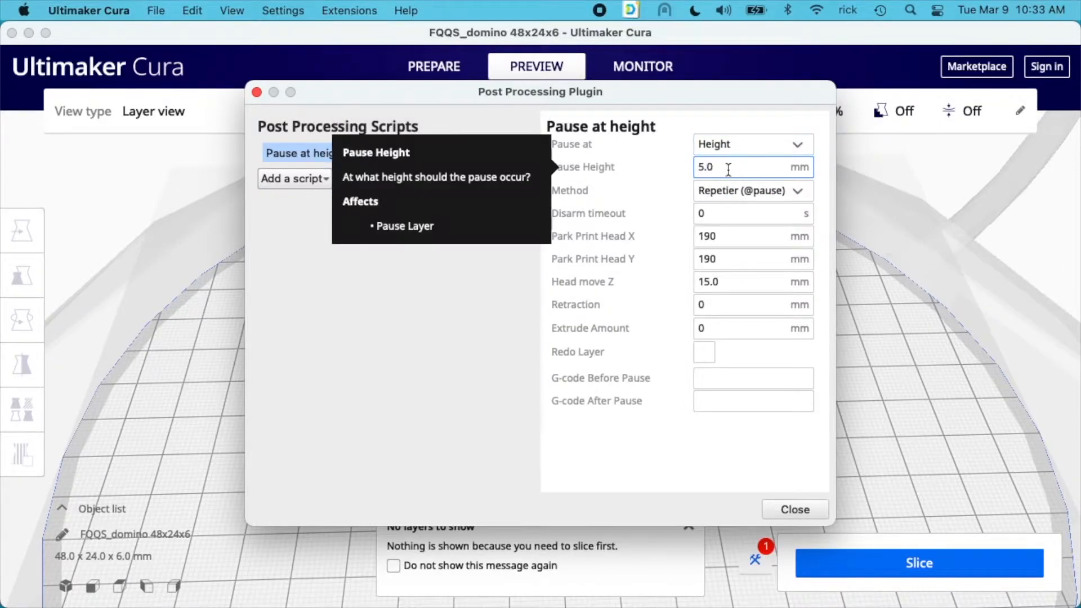
{"action": "type", "text": "3"}
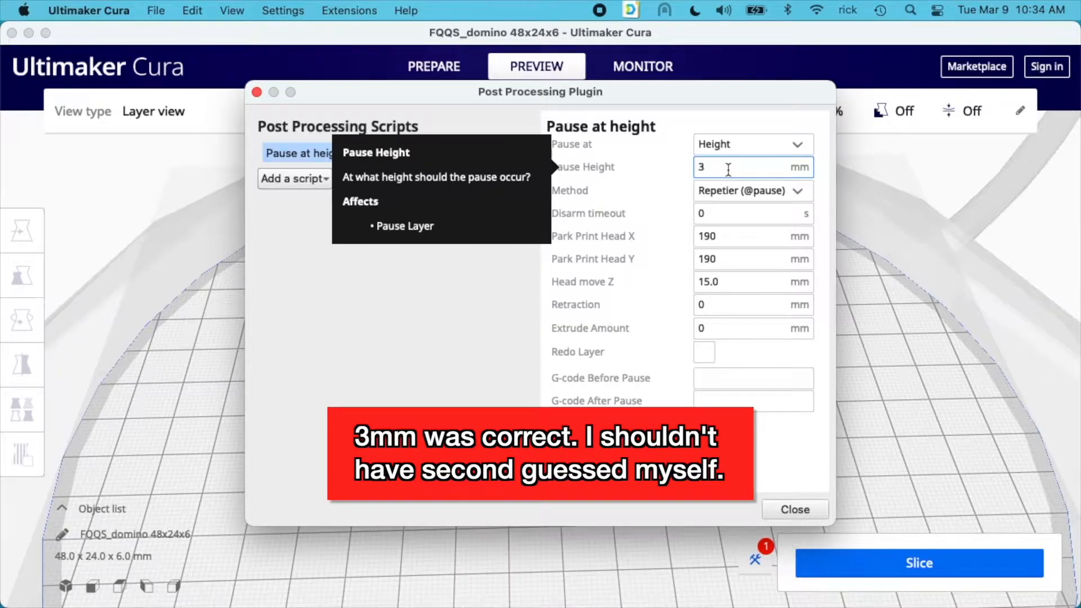
{"action": "type", "text": "4"}
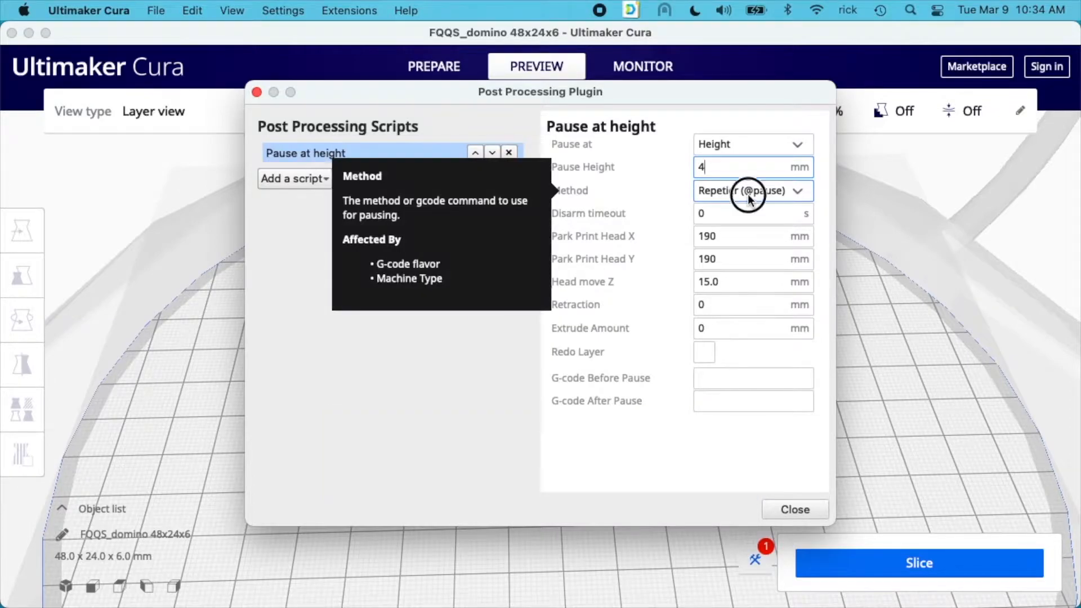
Use the BQ (M25) pause method with 2.5 mm retraction and 200 °C standby temperature.
{"action": "left_click", "coordinate": [751, 191]}
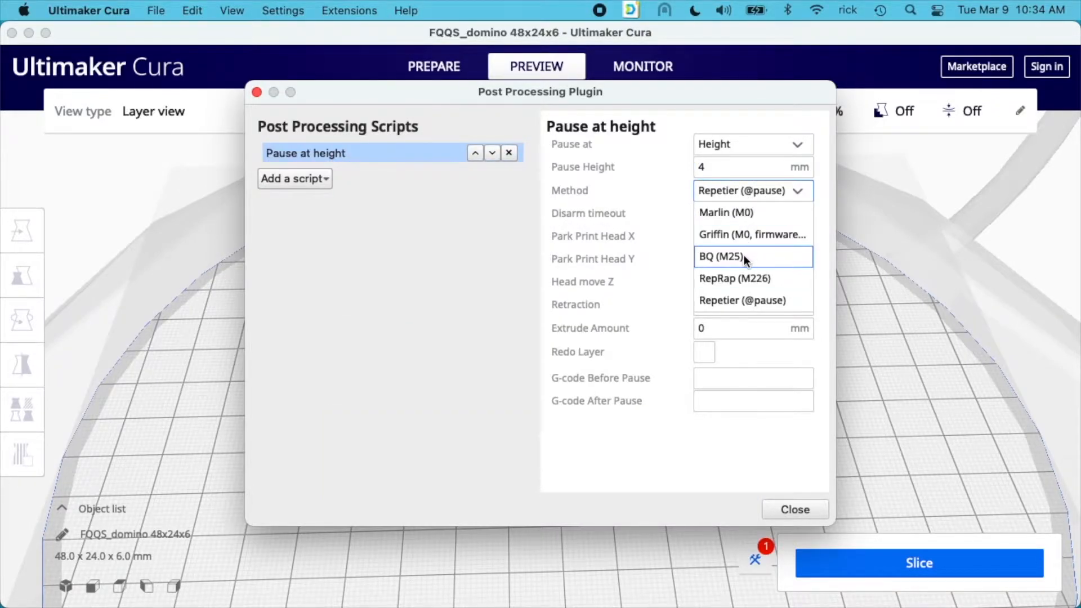
{"action": "left_click", "coordinate": [719, 256]}
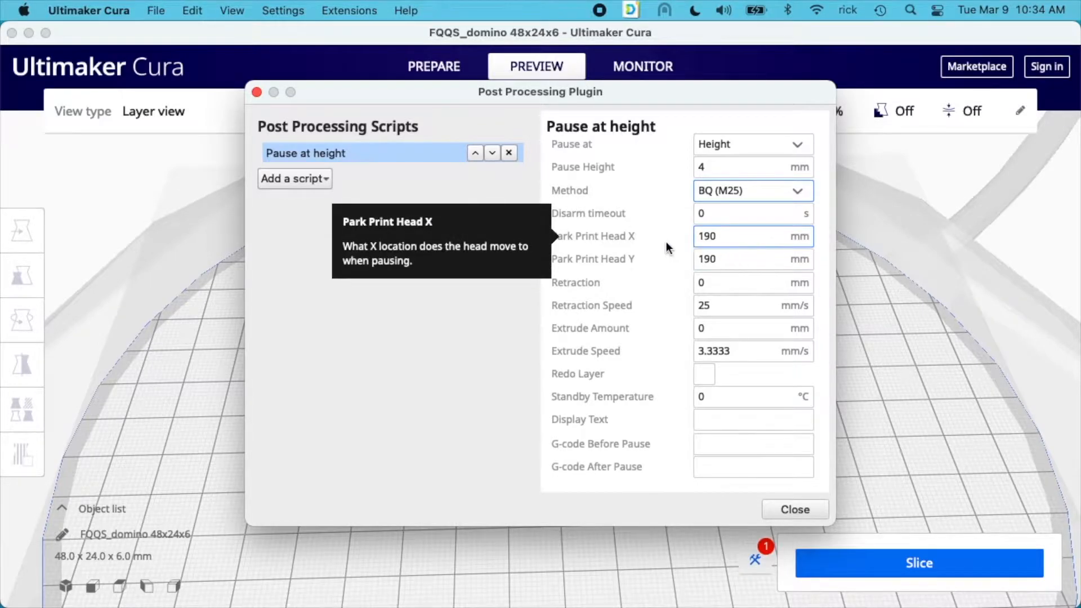
{"action": "mouse_move", "coordinate": [751, 259]}
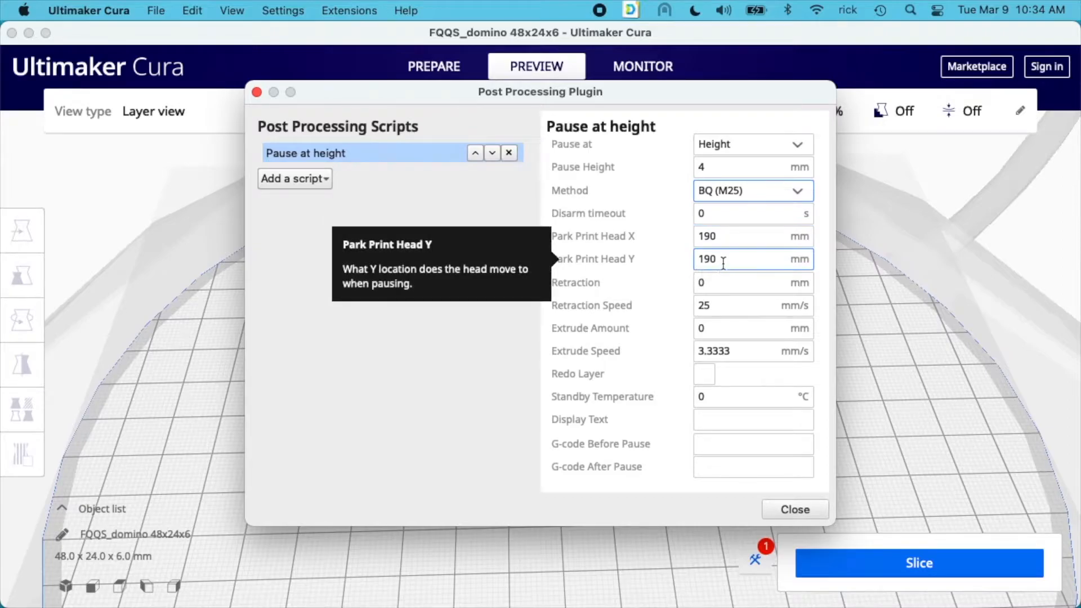
{"action": "left_click", "coordinate": [751, 282]}
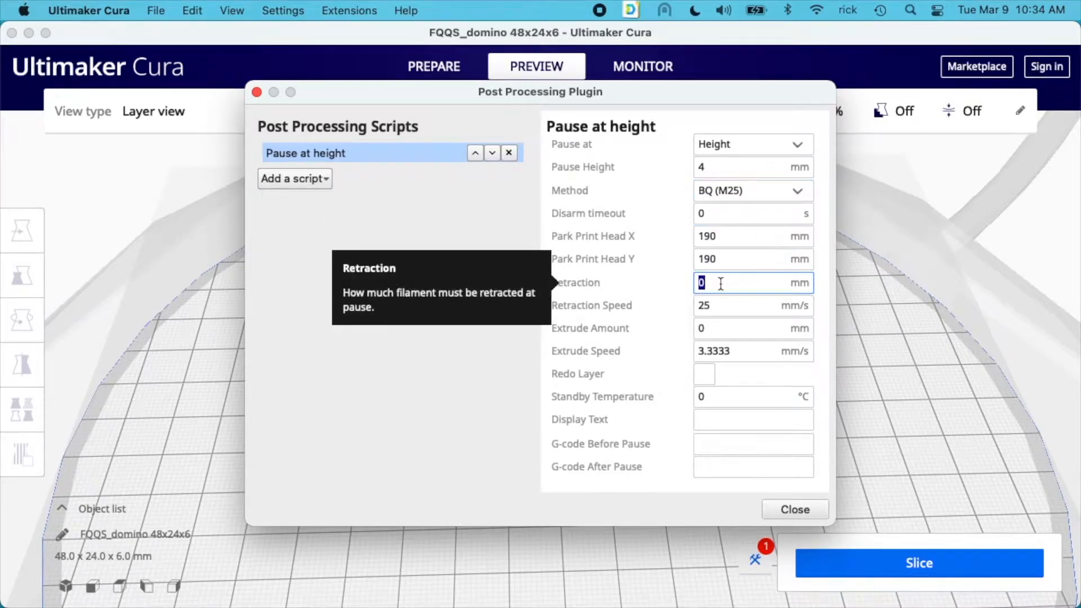
{"action": "type", "text": "2.5"}
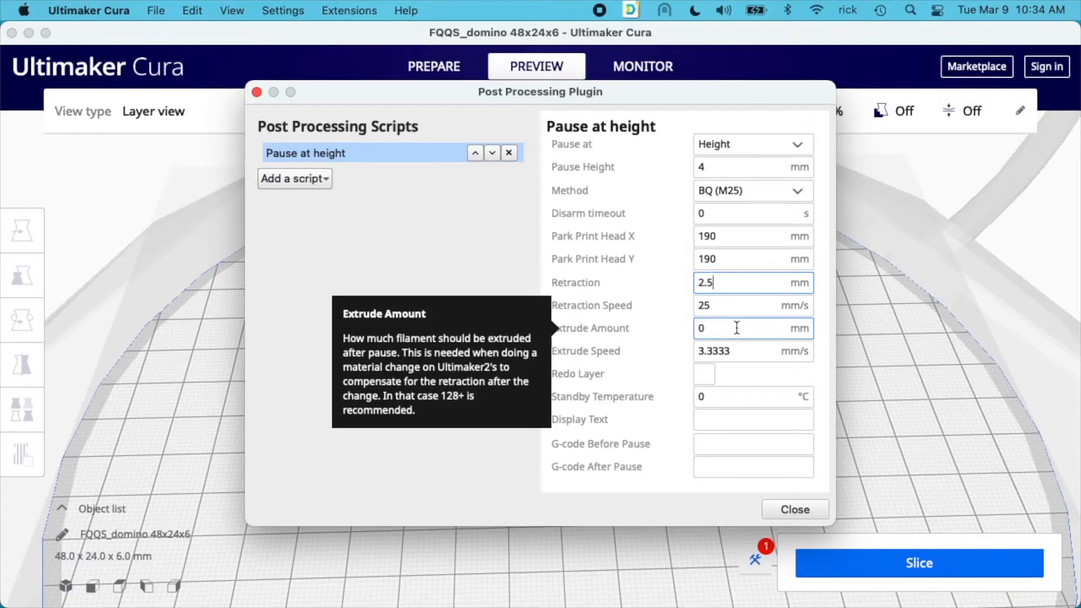
{"action": "left_click", "coordinate": [751, 328]}
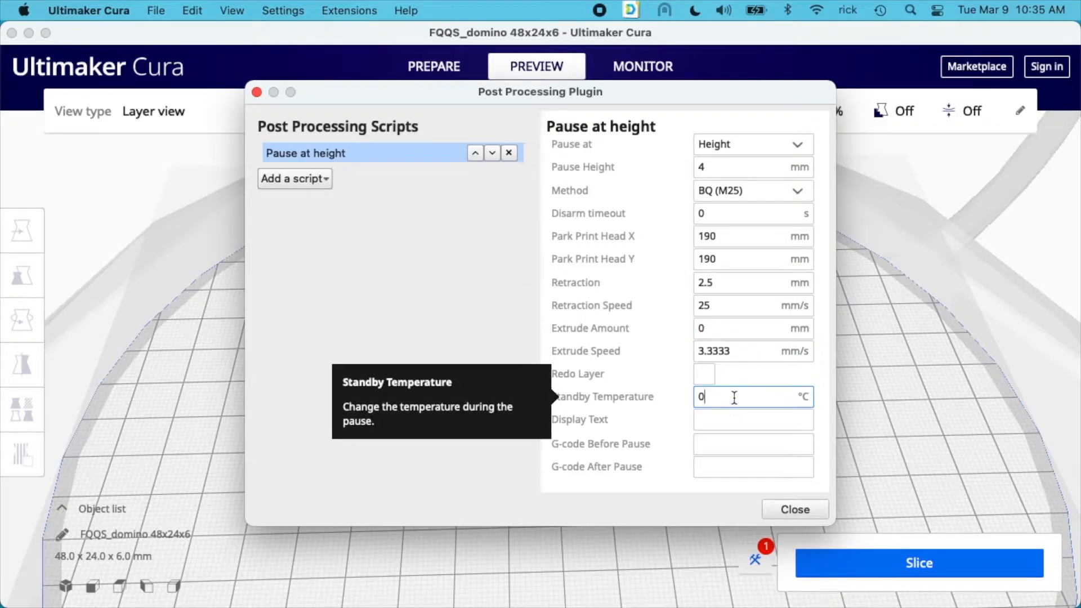
{"action": "type", "text": "200"}
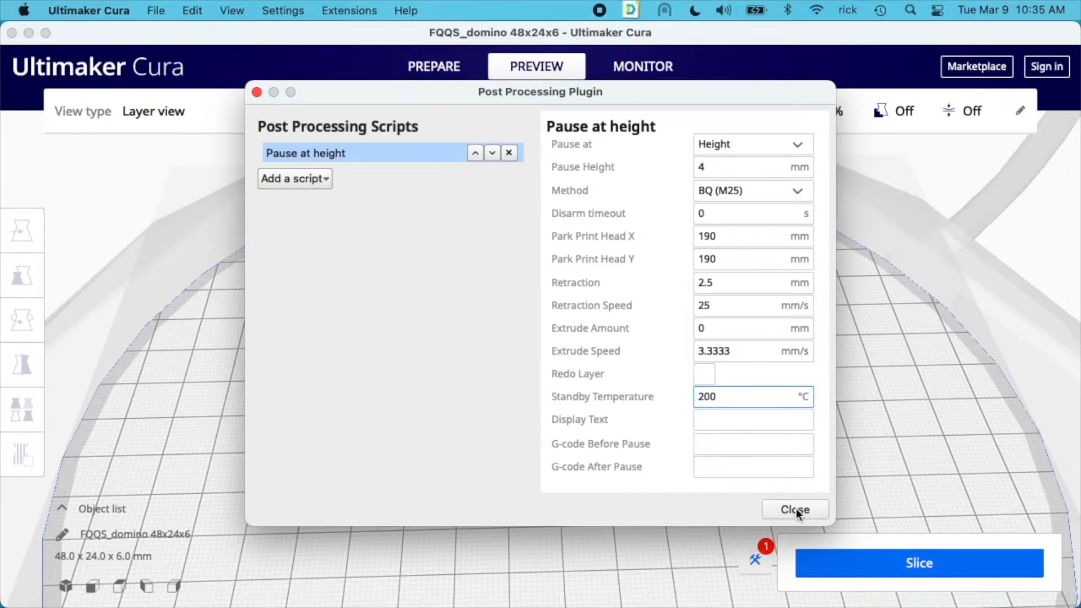
{"action": "left_click", "coordinate": [794, 509]}
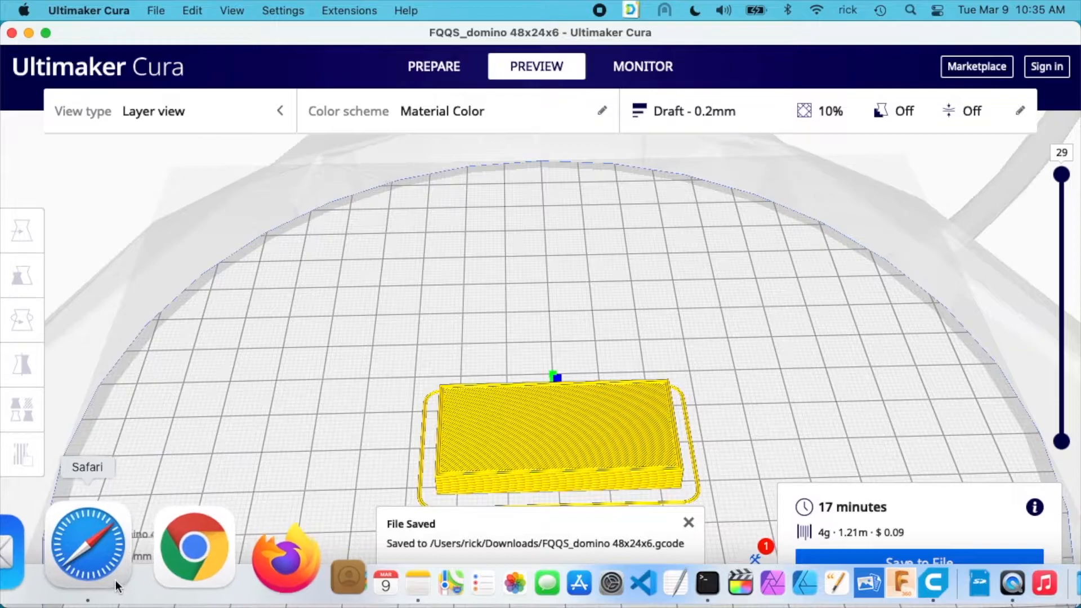
Upload FQQS_domino 48x24x6.gcode through OctoPrint's Files panel.
{"action": "left_click", "coordinate": [88, 546]}
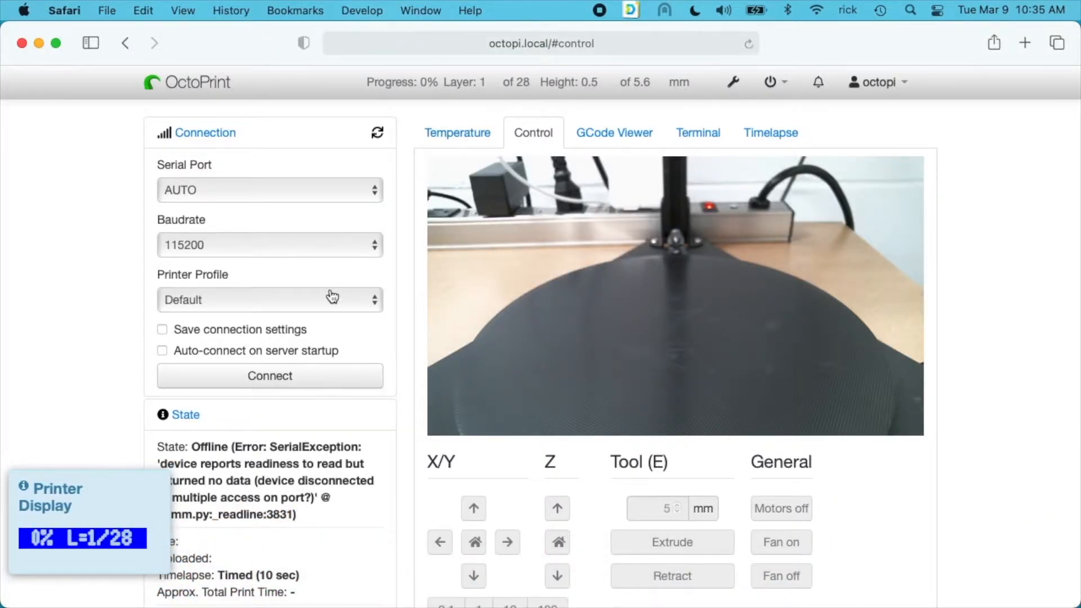
{"action": "scroll", "scroll_direction": "down", "scroll_amount": 3}
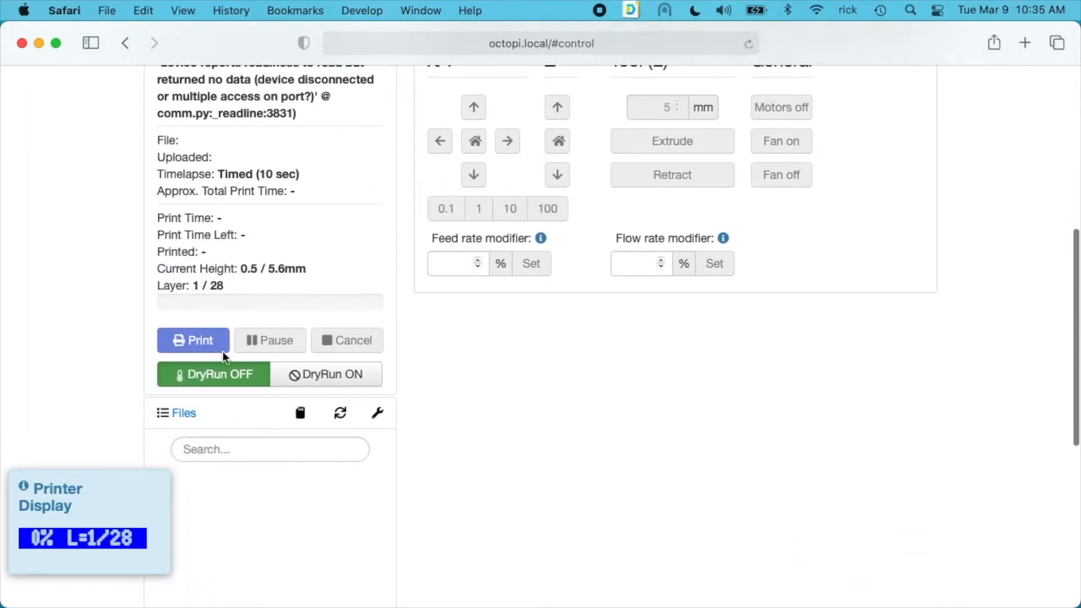
{"action": "scroll", "scroll_direction": "down", "scroll_amount": 3}
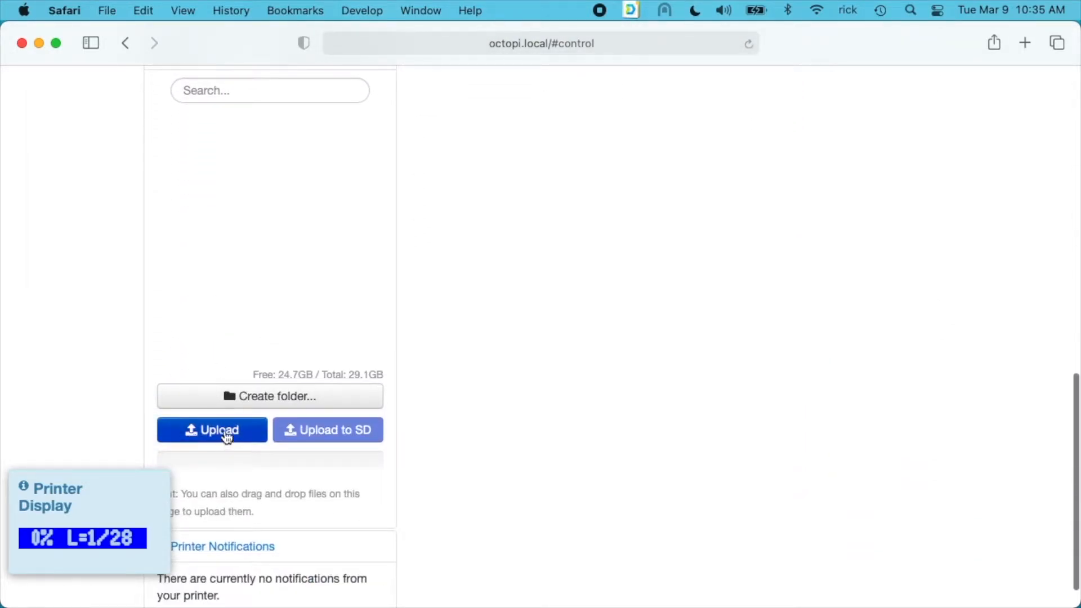
{"action": "left_click", "coordinate": [212, 430]}
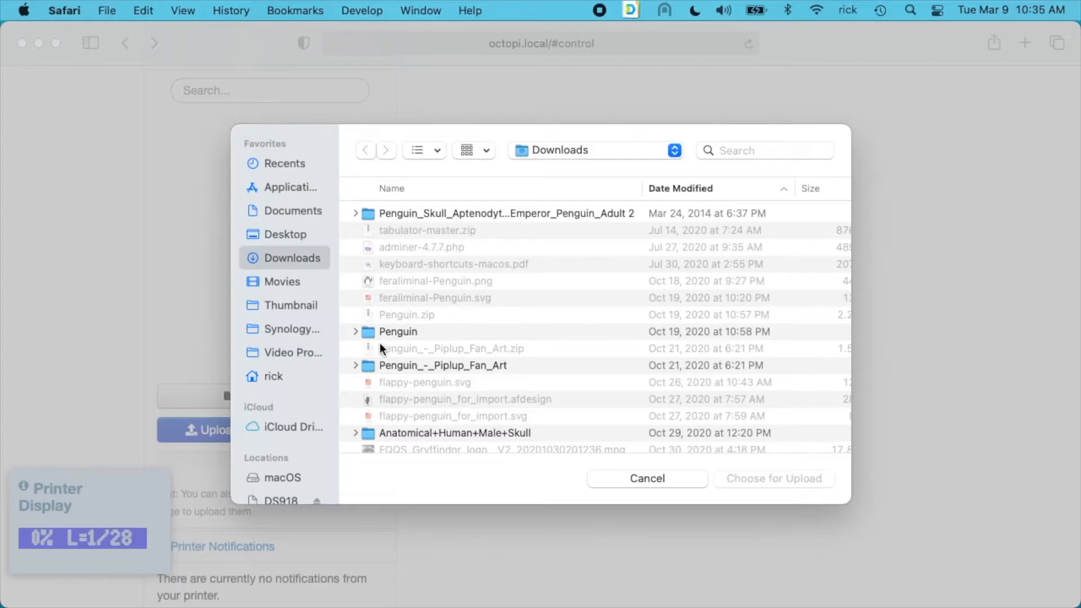
{"action": "scroll", "scroll_direction": "down", "scroll_amount": 3}
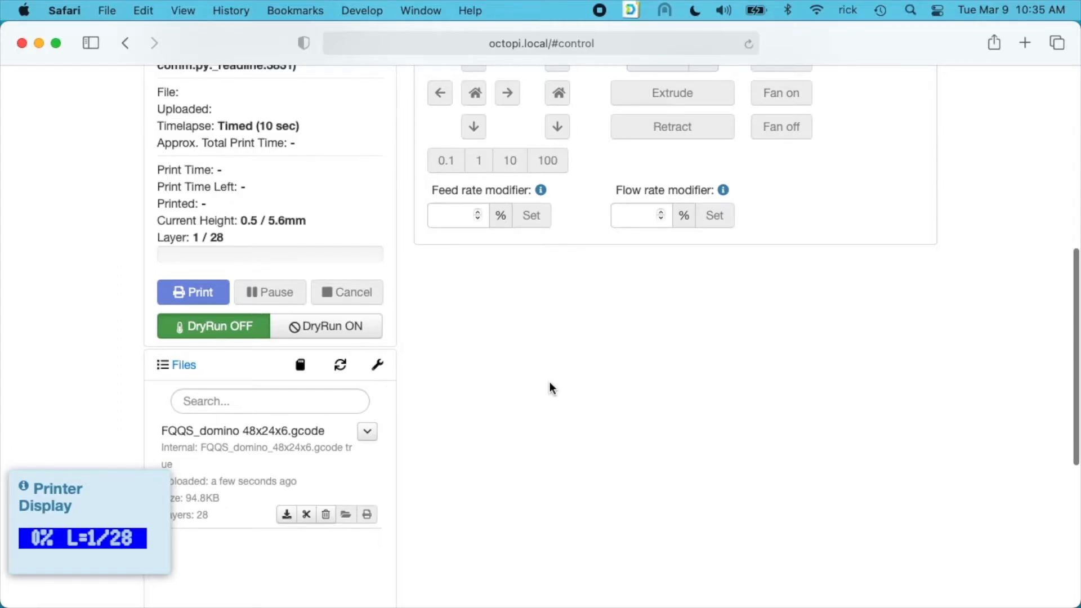
{"action": "scroll", "scroll_direction": "up", "scroll_amount": 3}
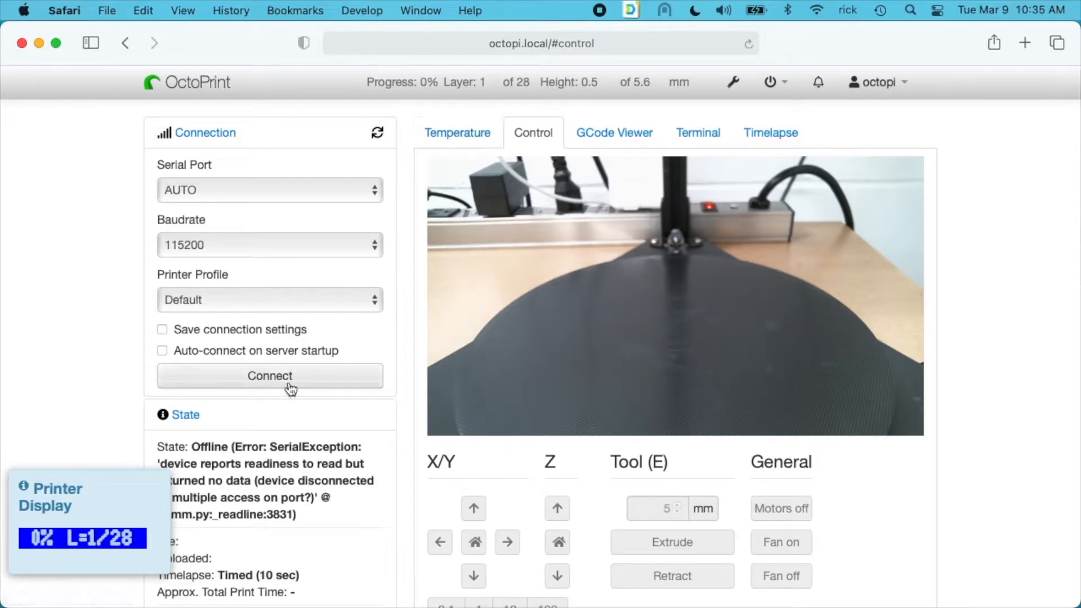
Connect OctoPrint to the printer and set tool target 200 °C and bed target 60 °C.
{"action": "left_click", "coordinate": [270, 376]}
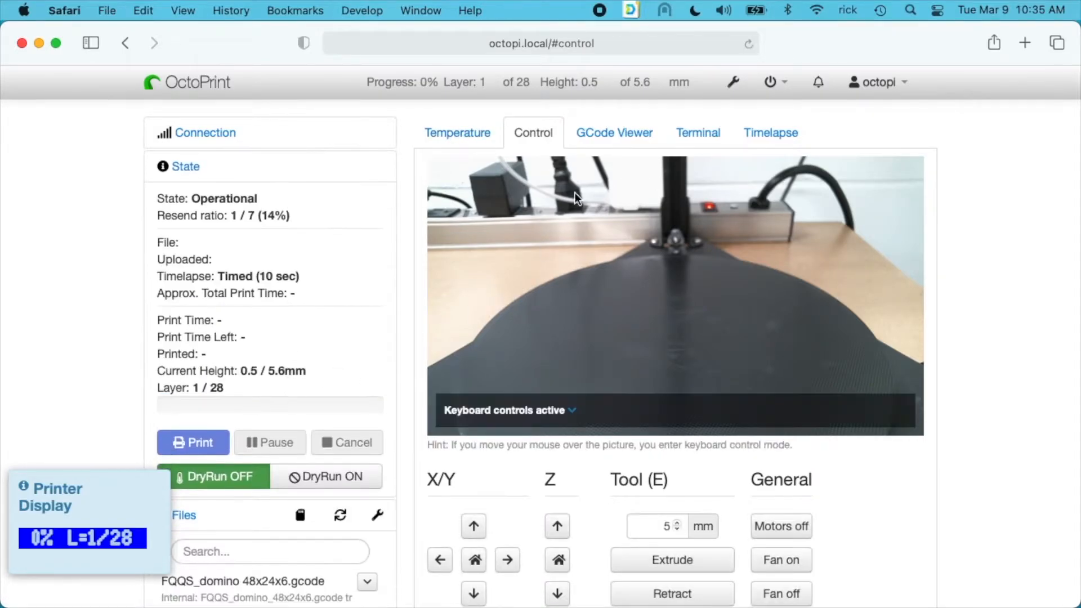
{"action": "left_click", "coordinate": [456, 133]}
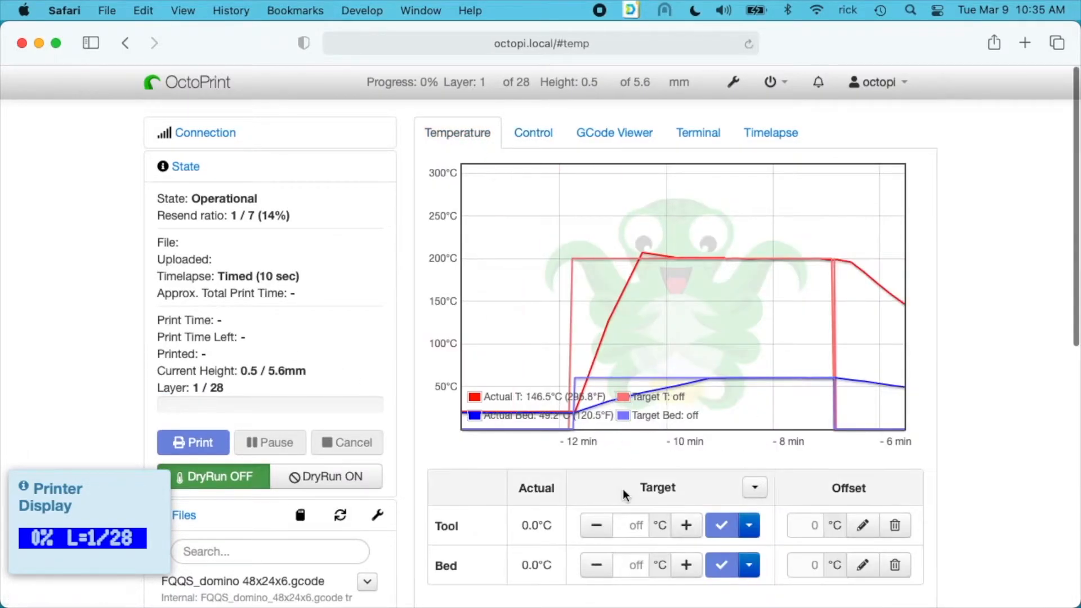
{"action": "type", "text": "200"}
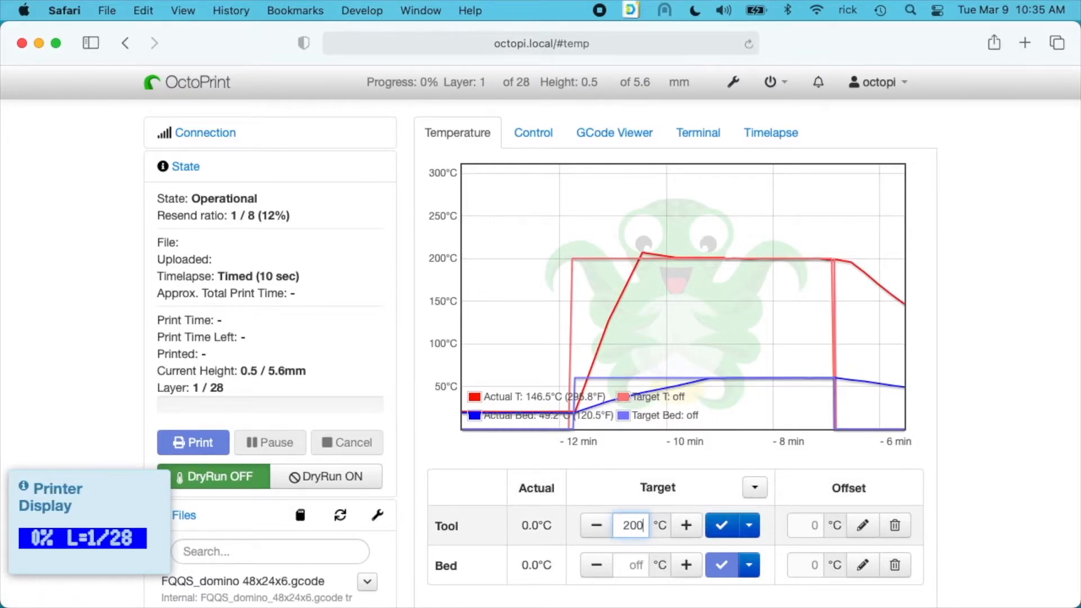
{"action": "left_click", "coordinate": [719, 525]}
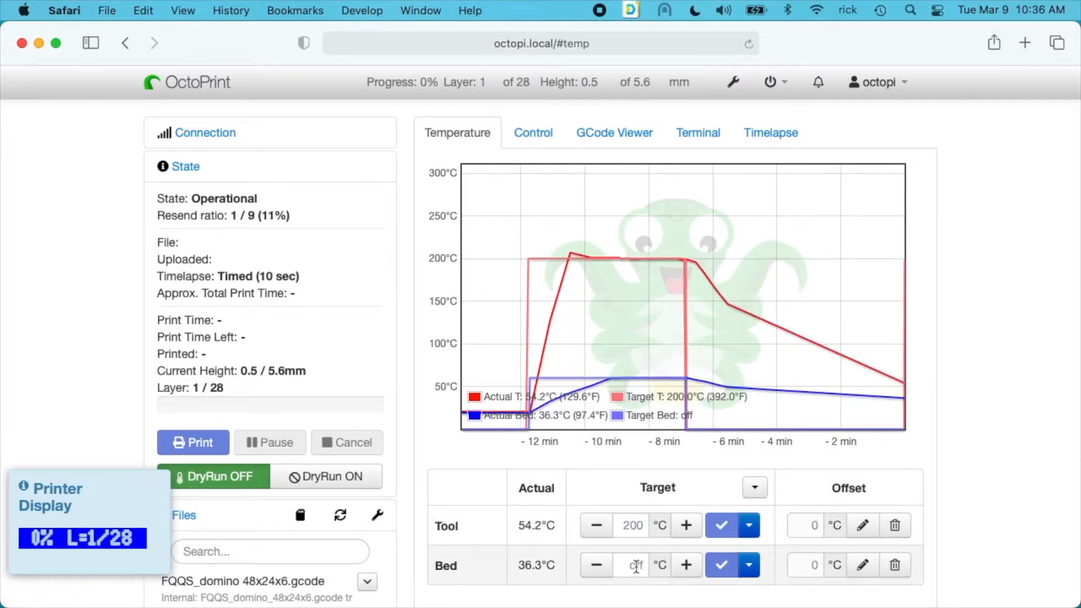
{"action": "type", "text": "60"}
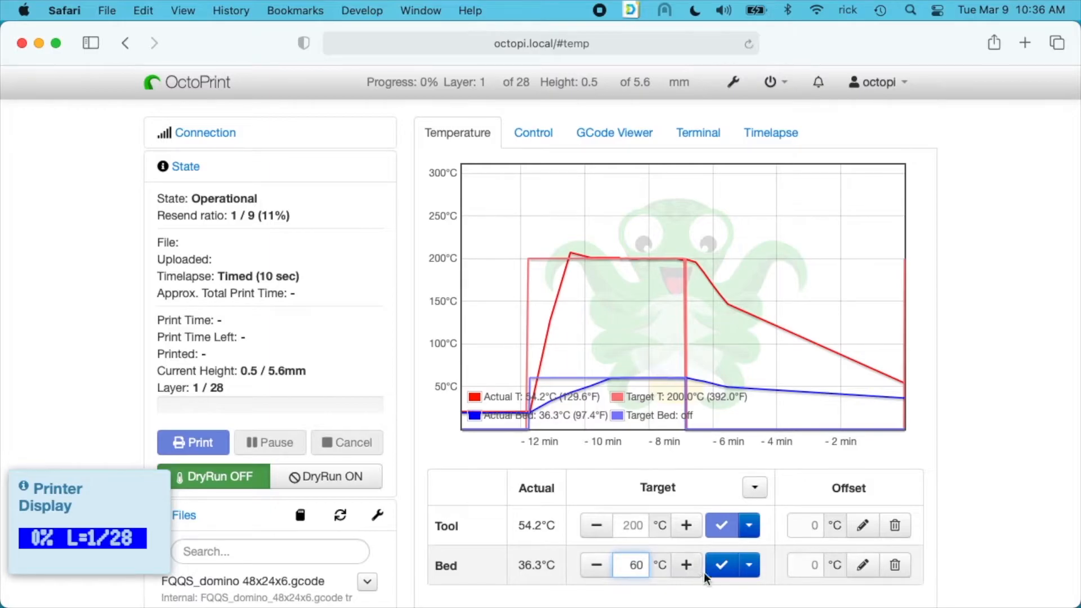
{"action": "left_click", "coordinate": [719, 564]}
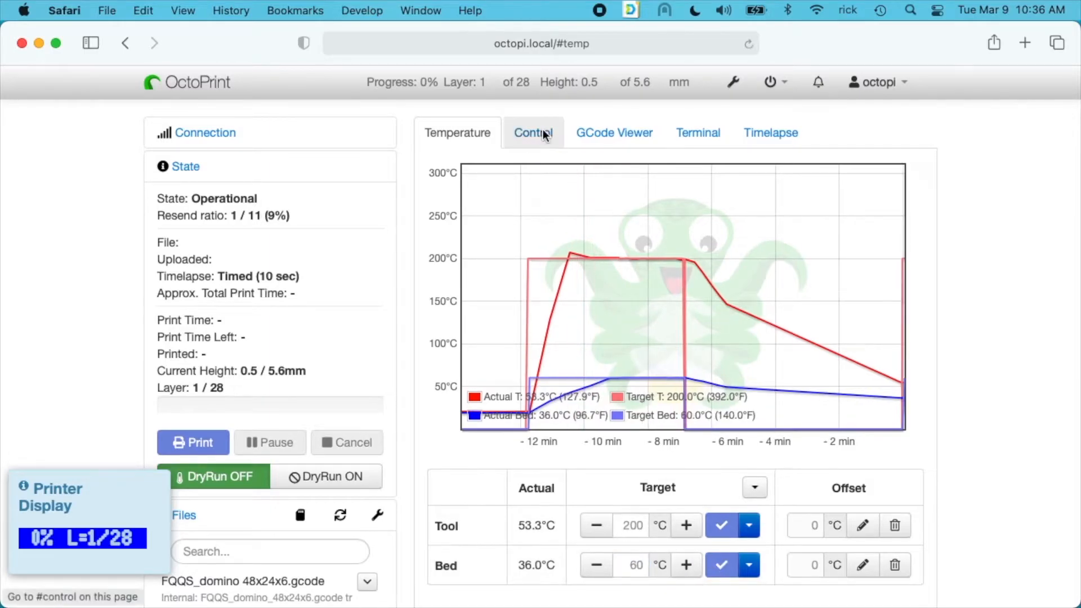
{"action": "left_click", "coordinate": [531, 132]}
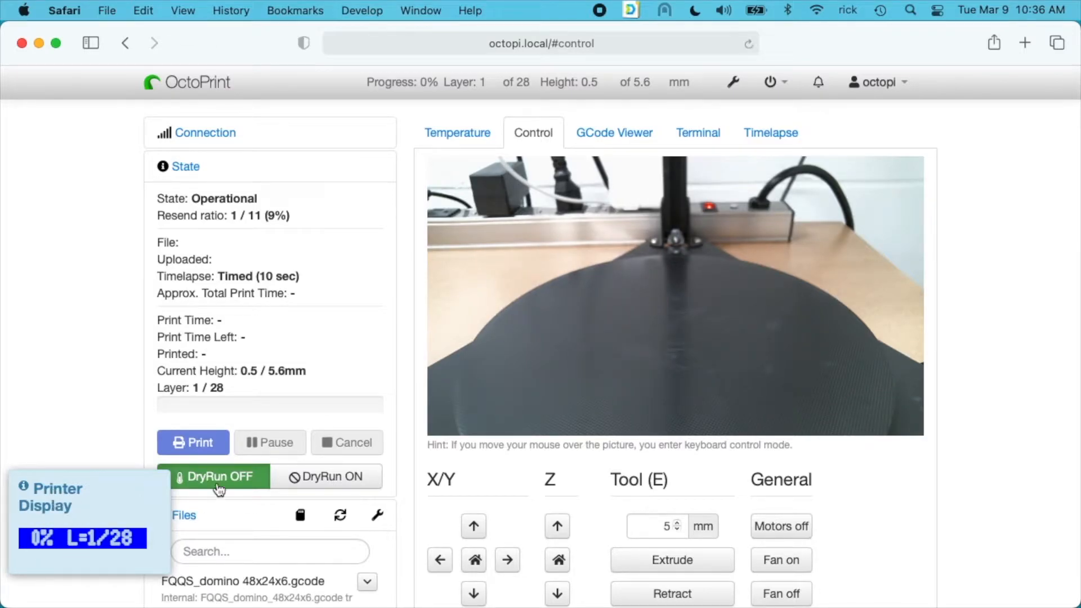
{"action": "left_click", "coordinate": [775, 82]}
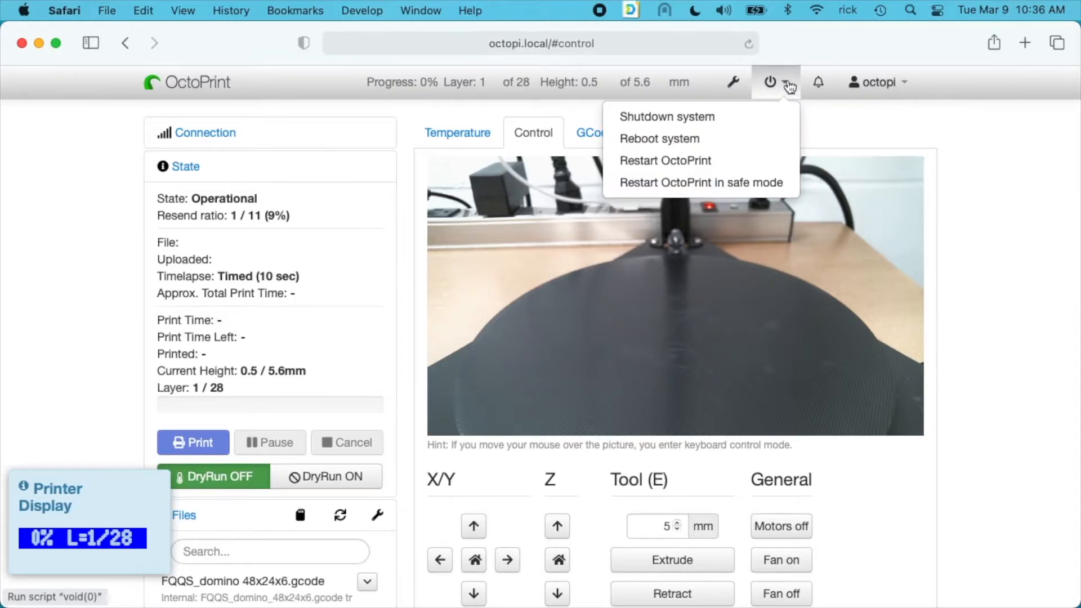
{"action": "left_click", "coordinate": [733, 83]}
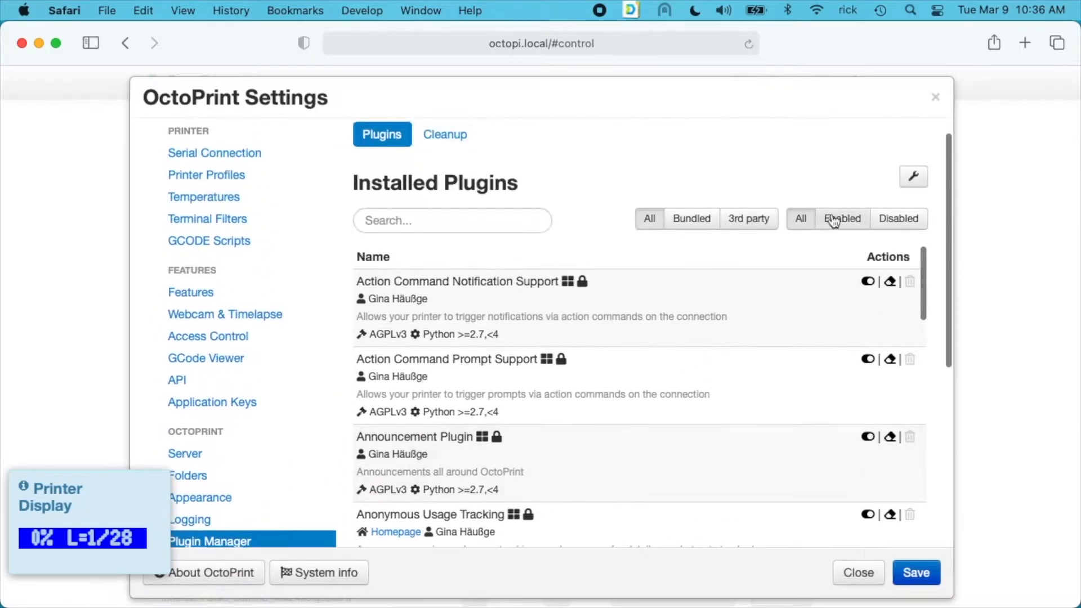
{"action": "left_click", "coordinate": [748, 218]}
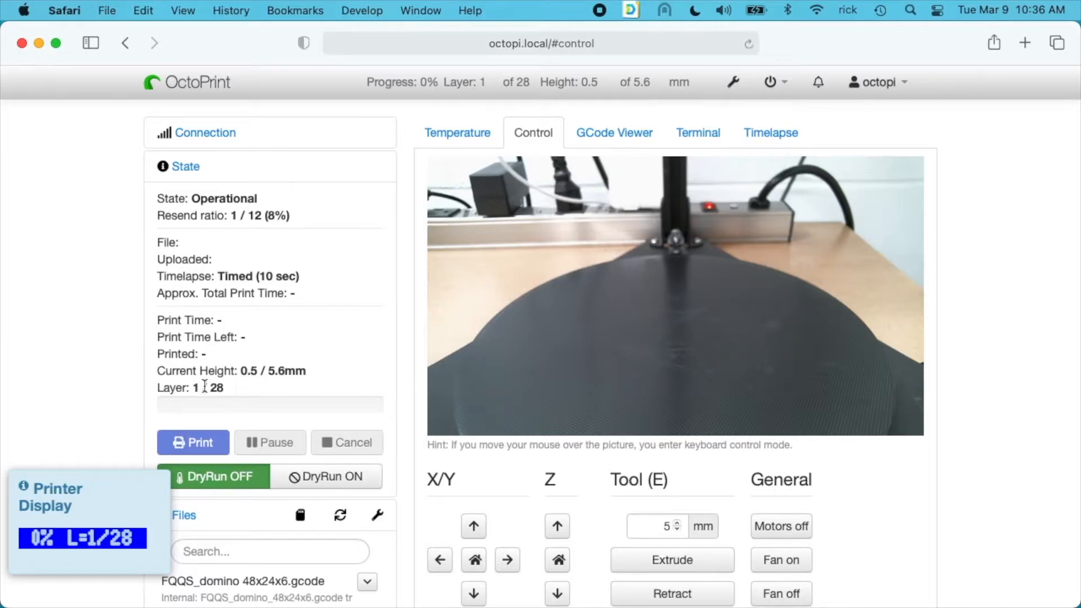
{"action": "mouse_move", "coordinate": [229, 395]}
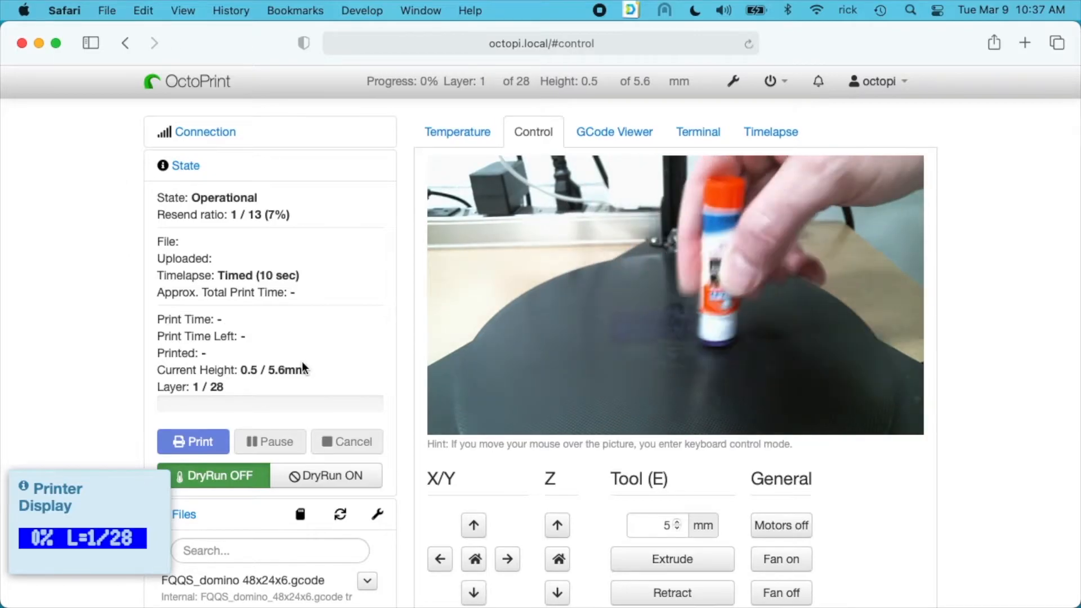
{"action": "mouse_move", "coordinate": [120, 229]}
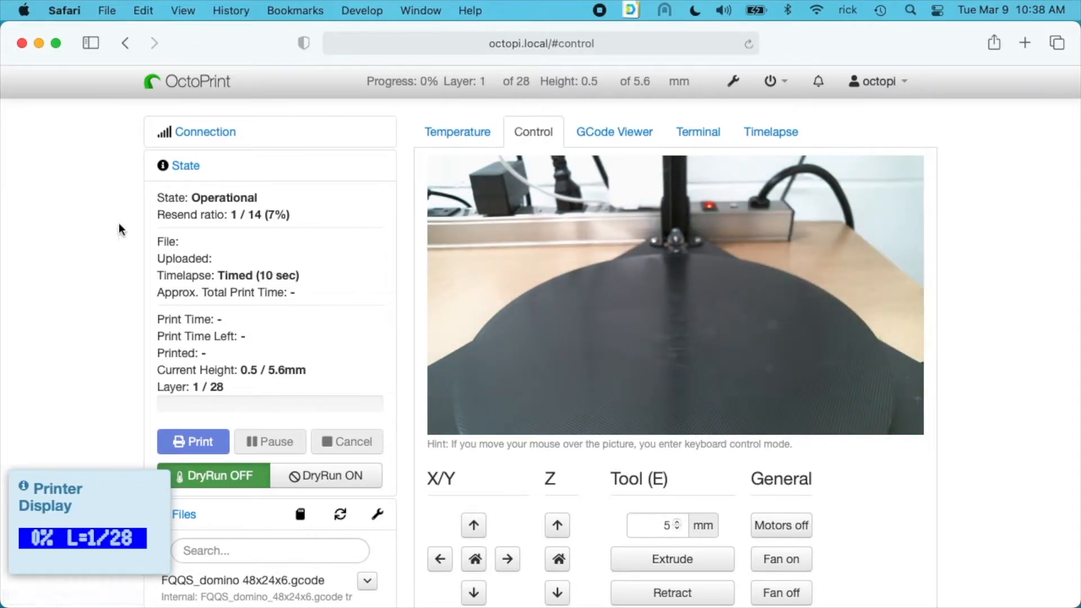
{"action": "left_click", "coordinate": [193, 441]}
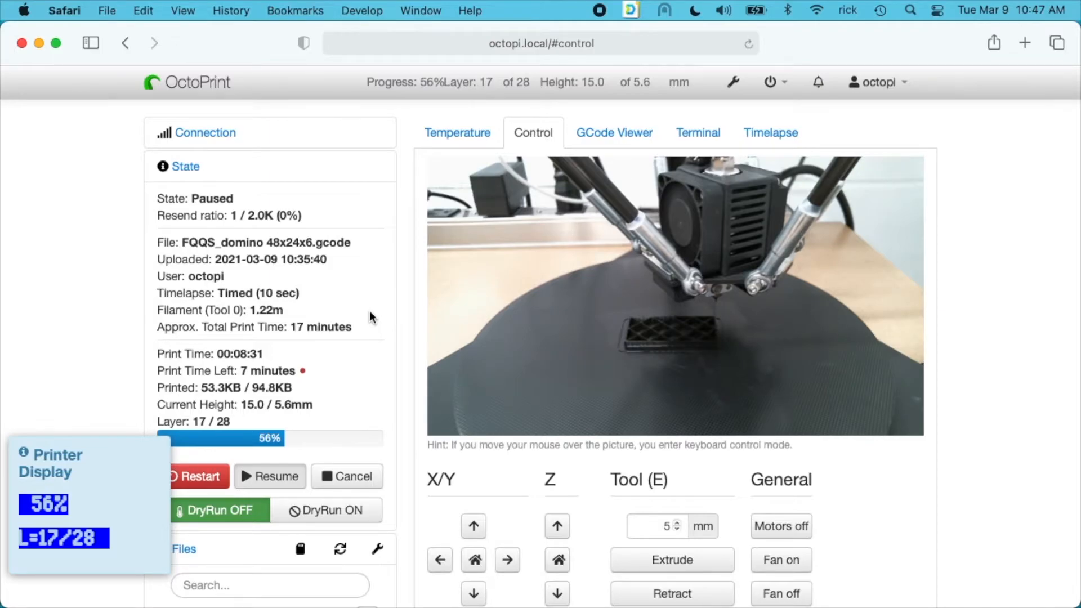
{"action": "mouse_move", "coordinate": [304, 498]}
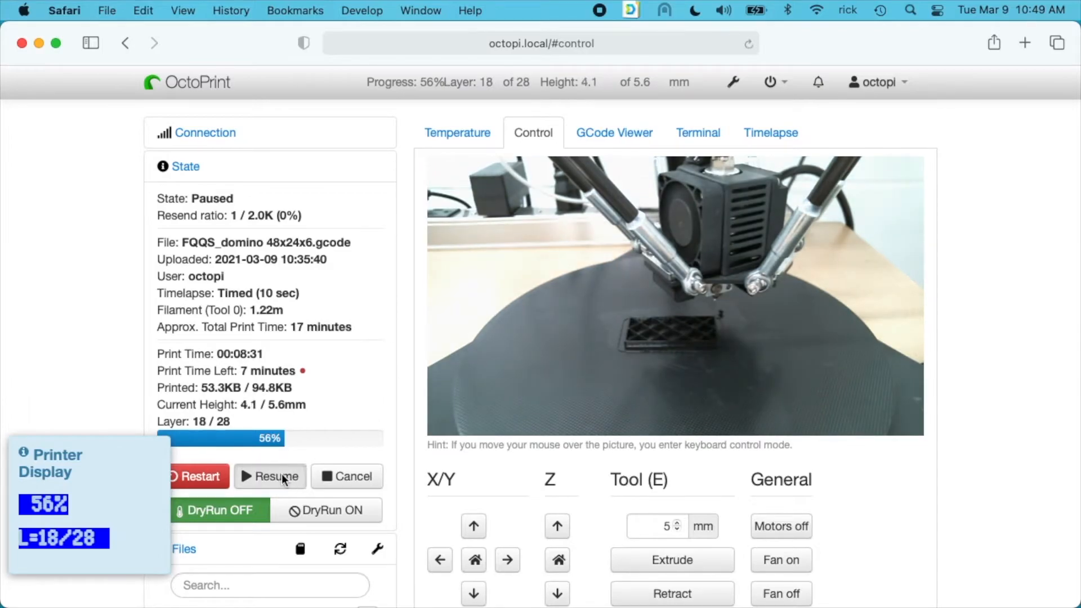
Resume the paused domino print in OctoPrint after the filament swap.
{"action": "left_click", "coordinate": [270, 477]}
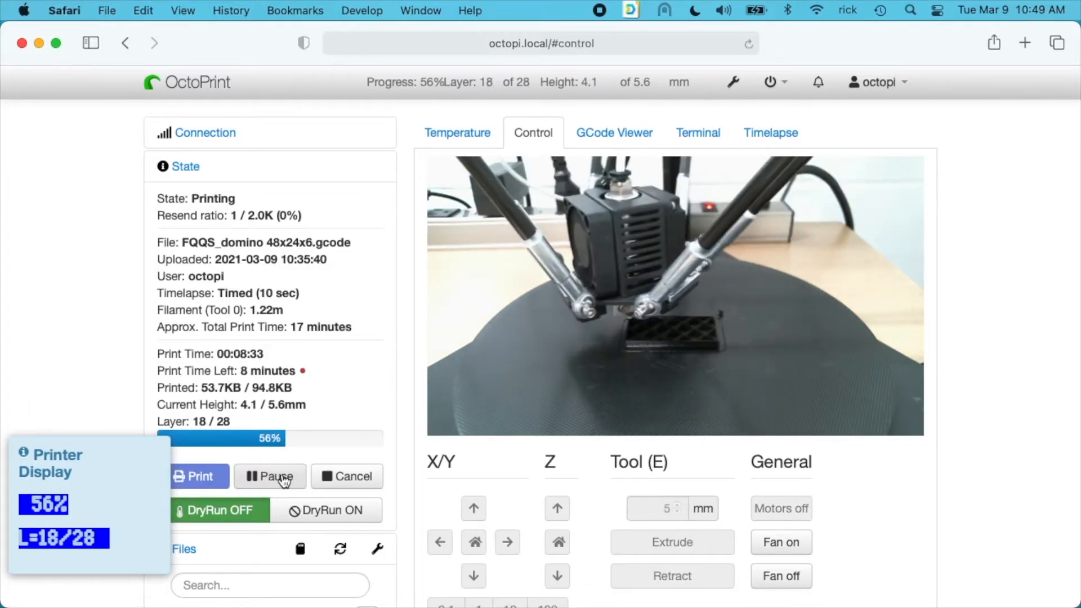
{"action": "mouse_move", "coordinate": [270, 476]}
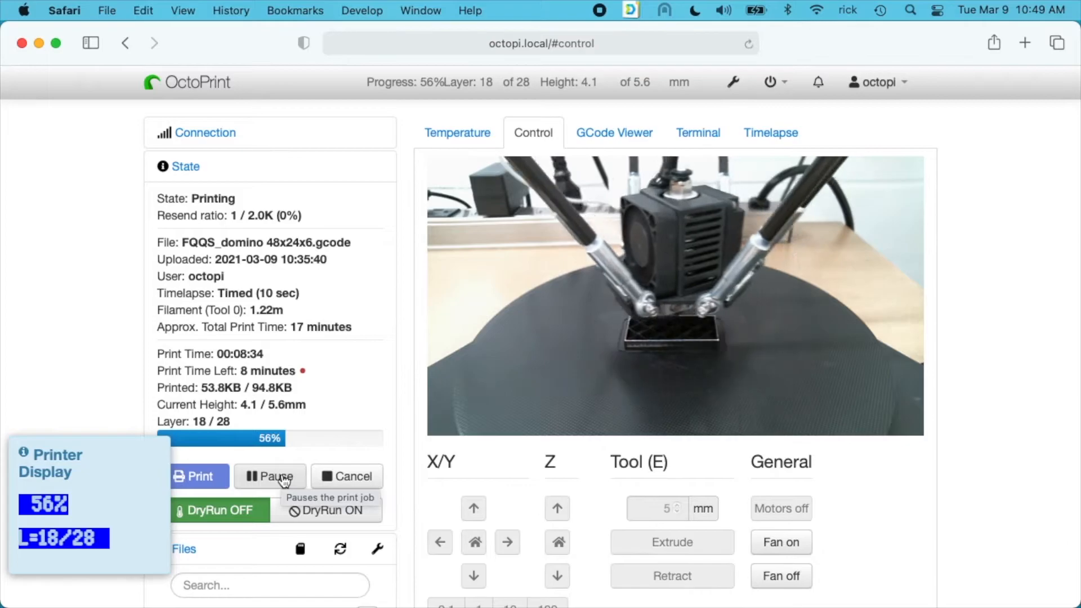